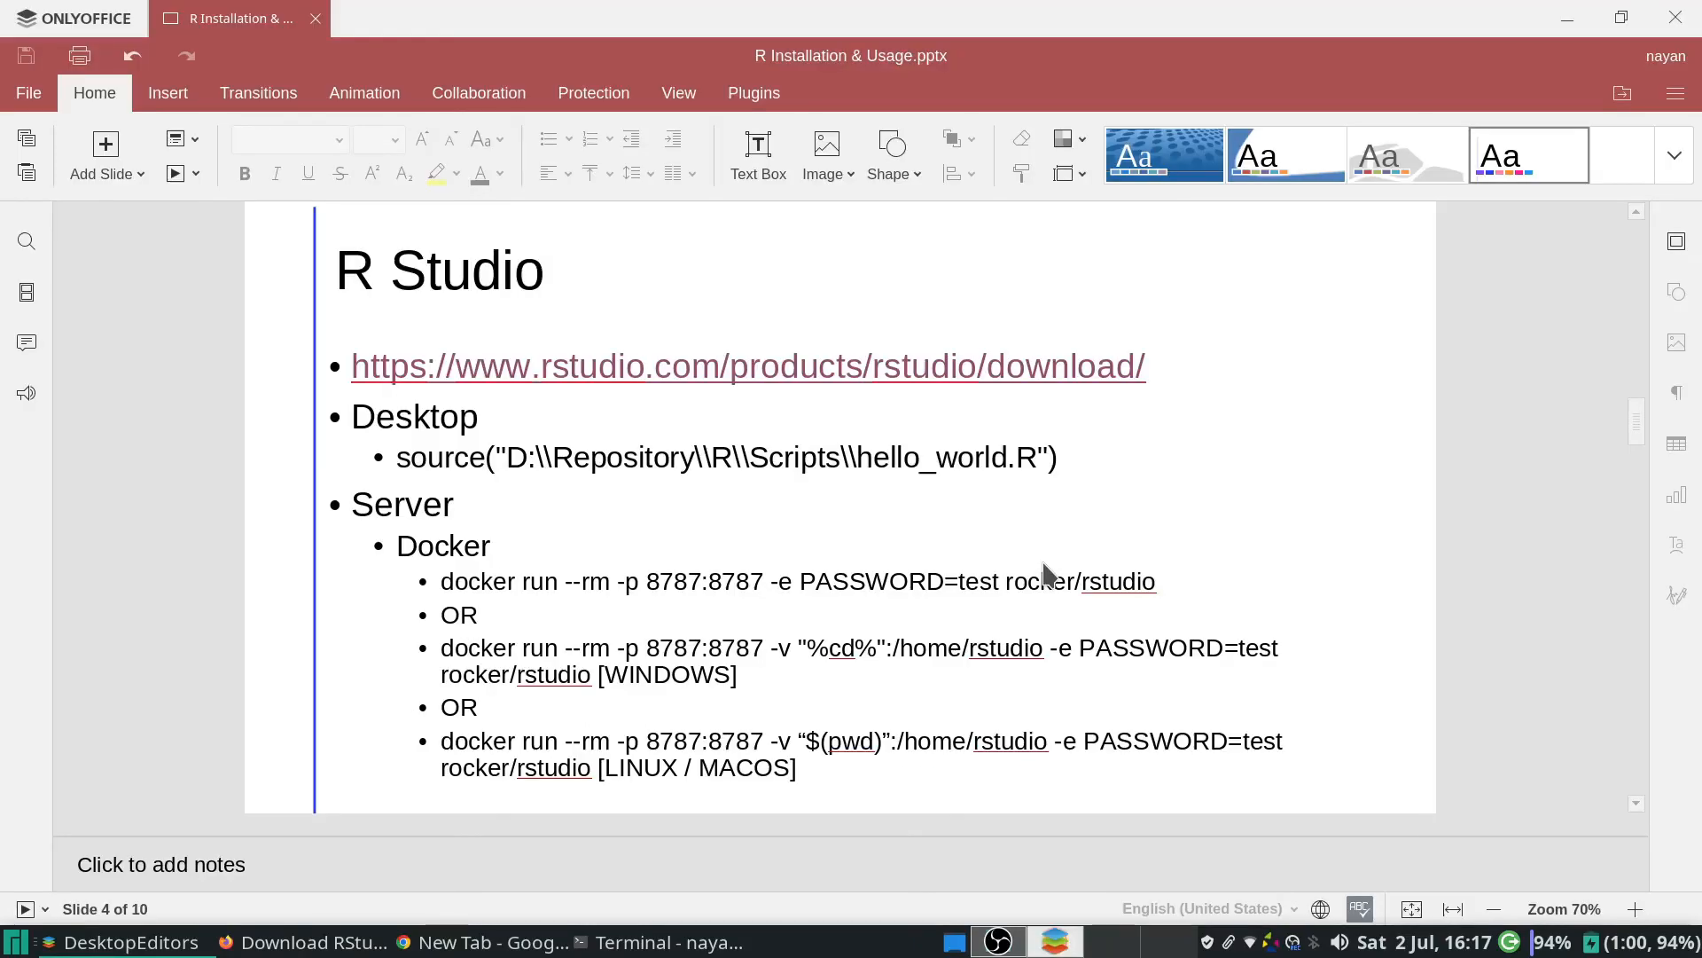
mouse_move(965, 617)
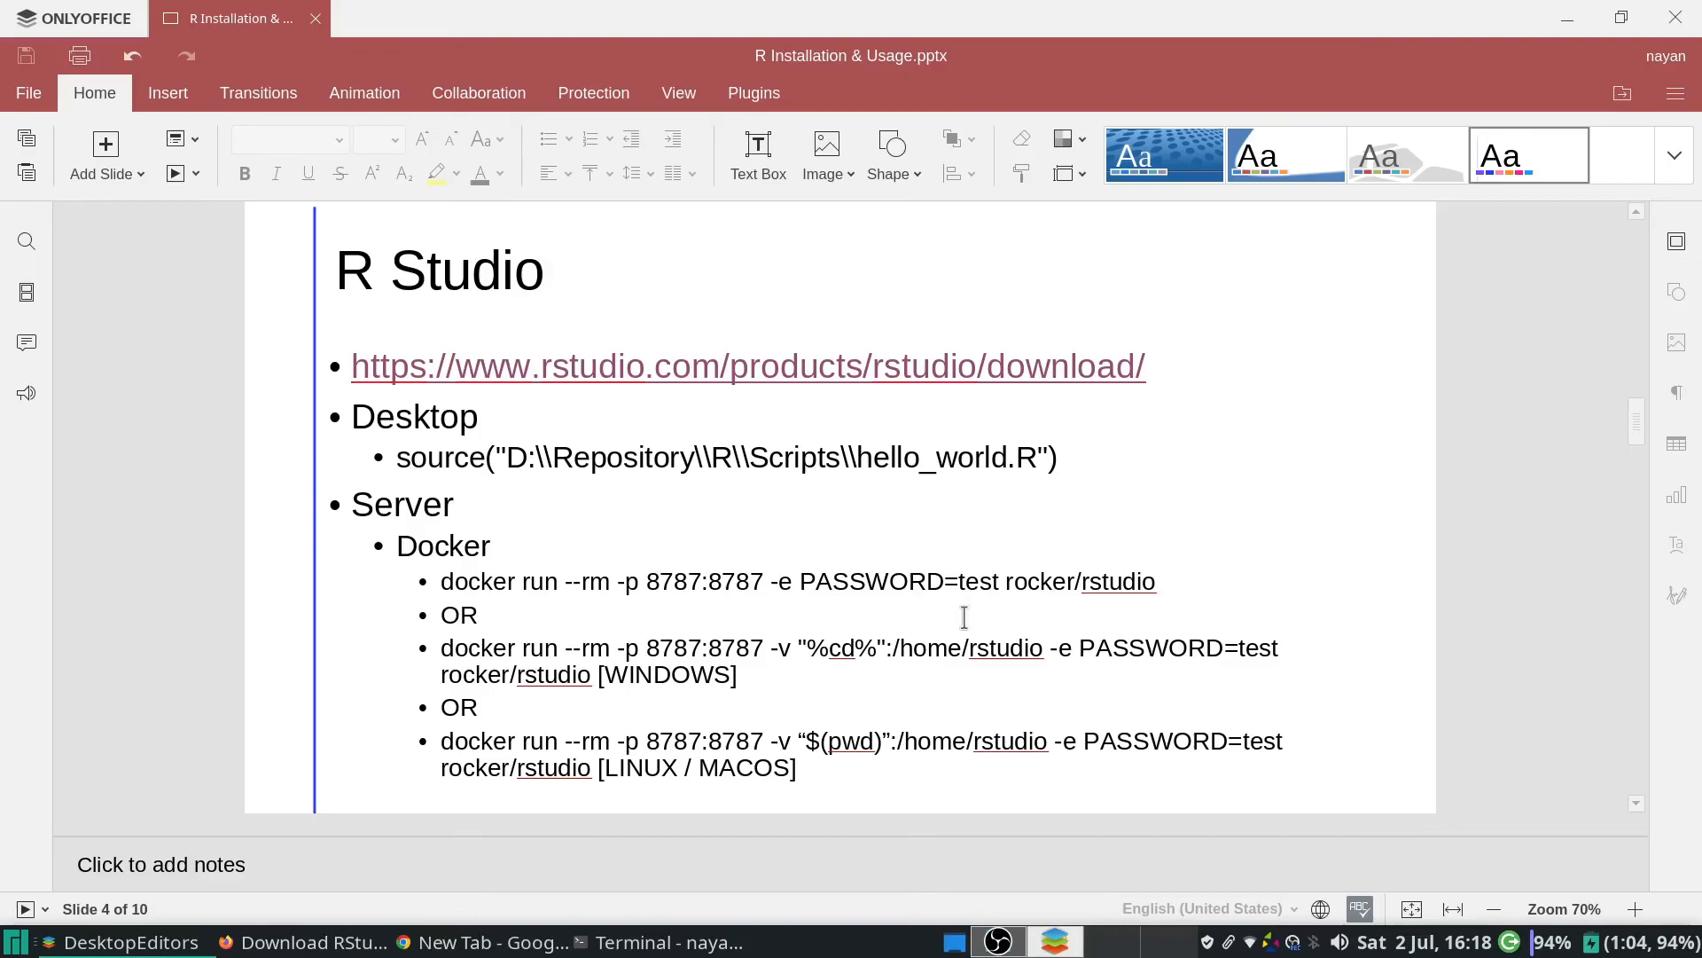
left_click(440, 580)
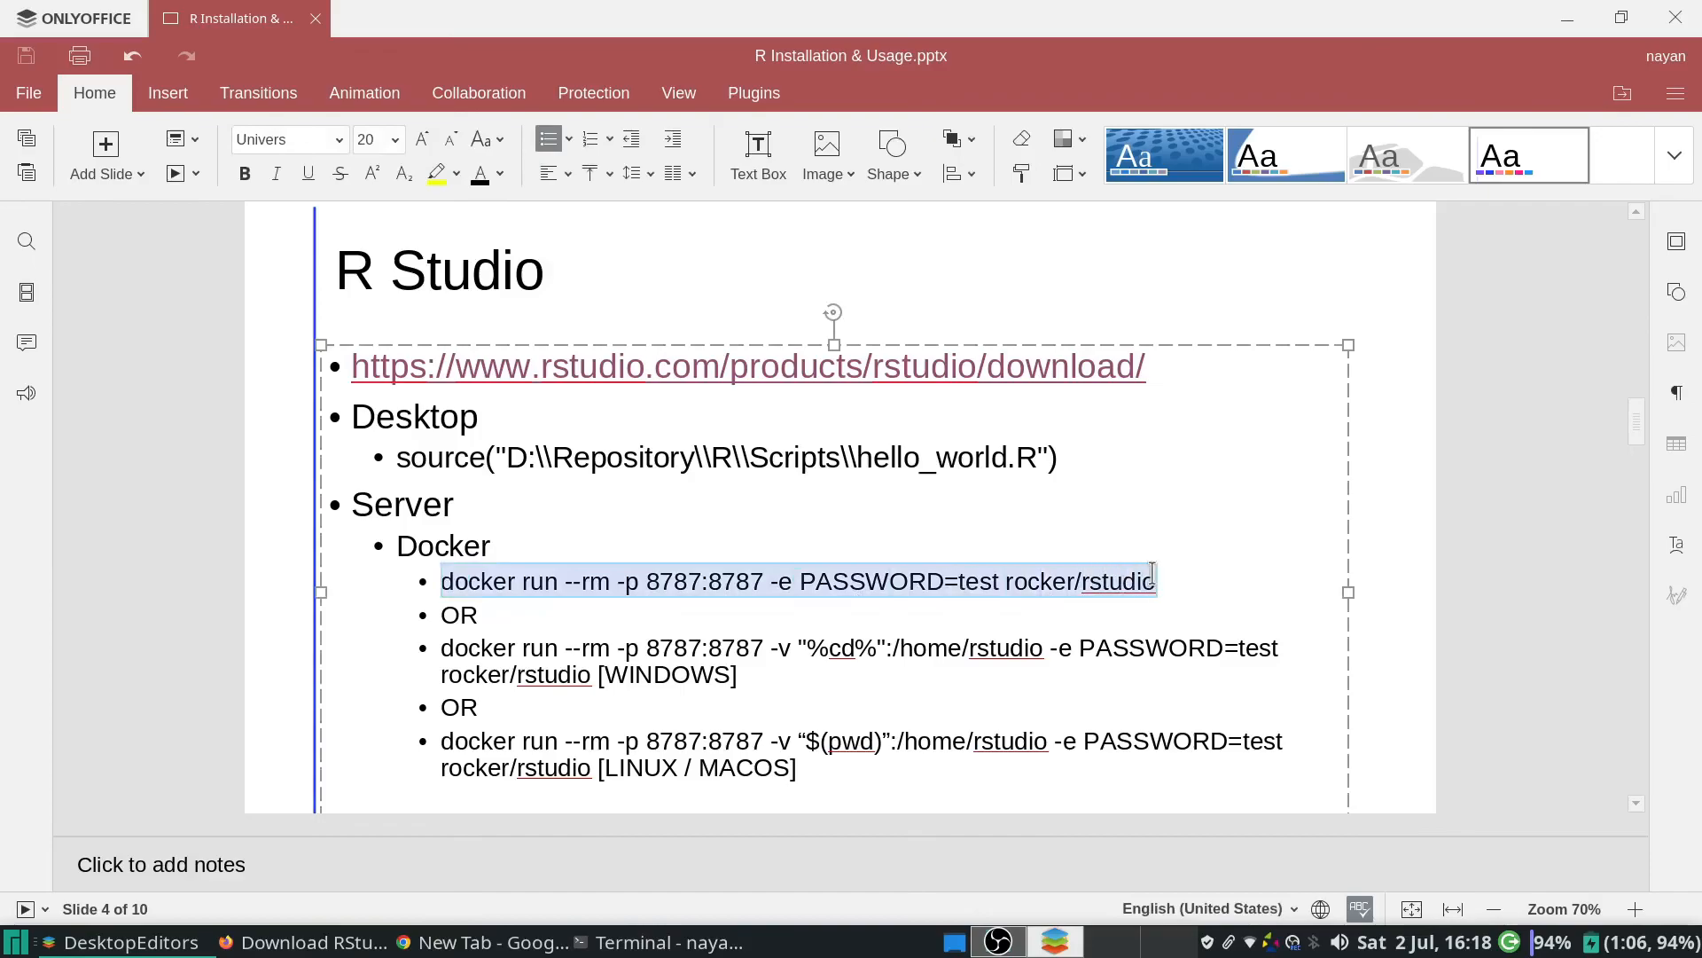
- Switch to Terminal and run the rocker/rstudio container with sudo, pulling the image
key("alt+tab")
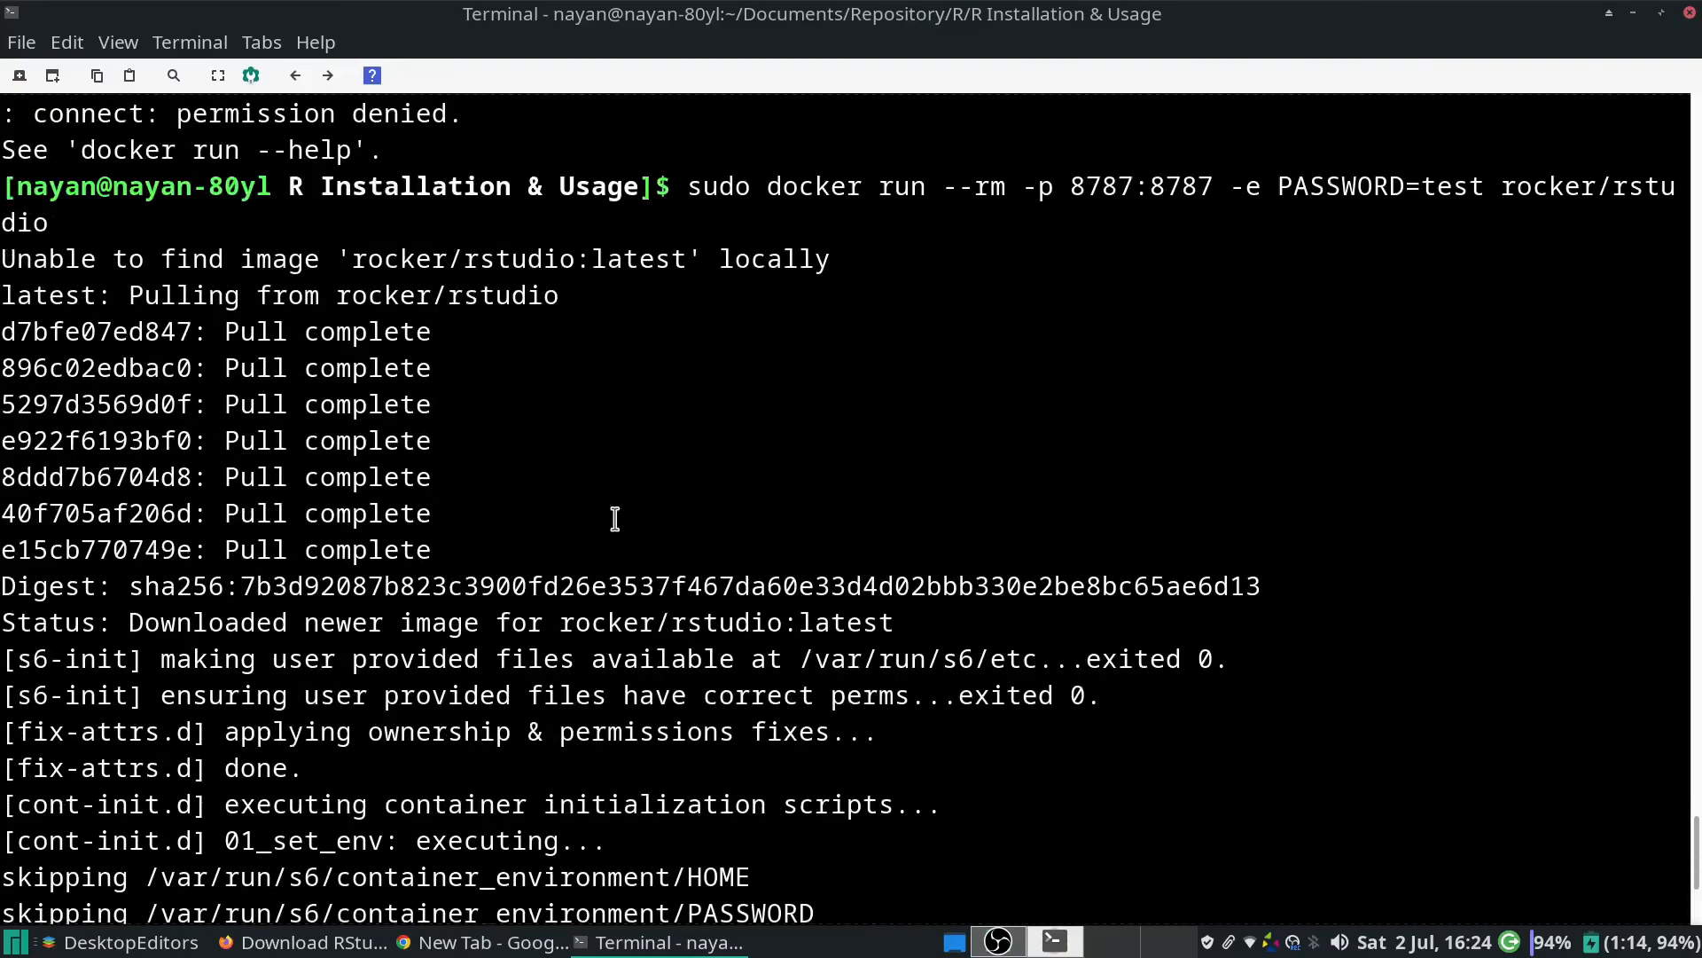
mouse_move(723, 438)
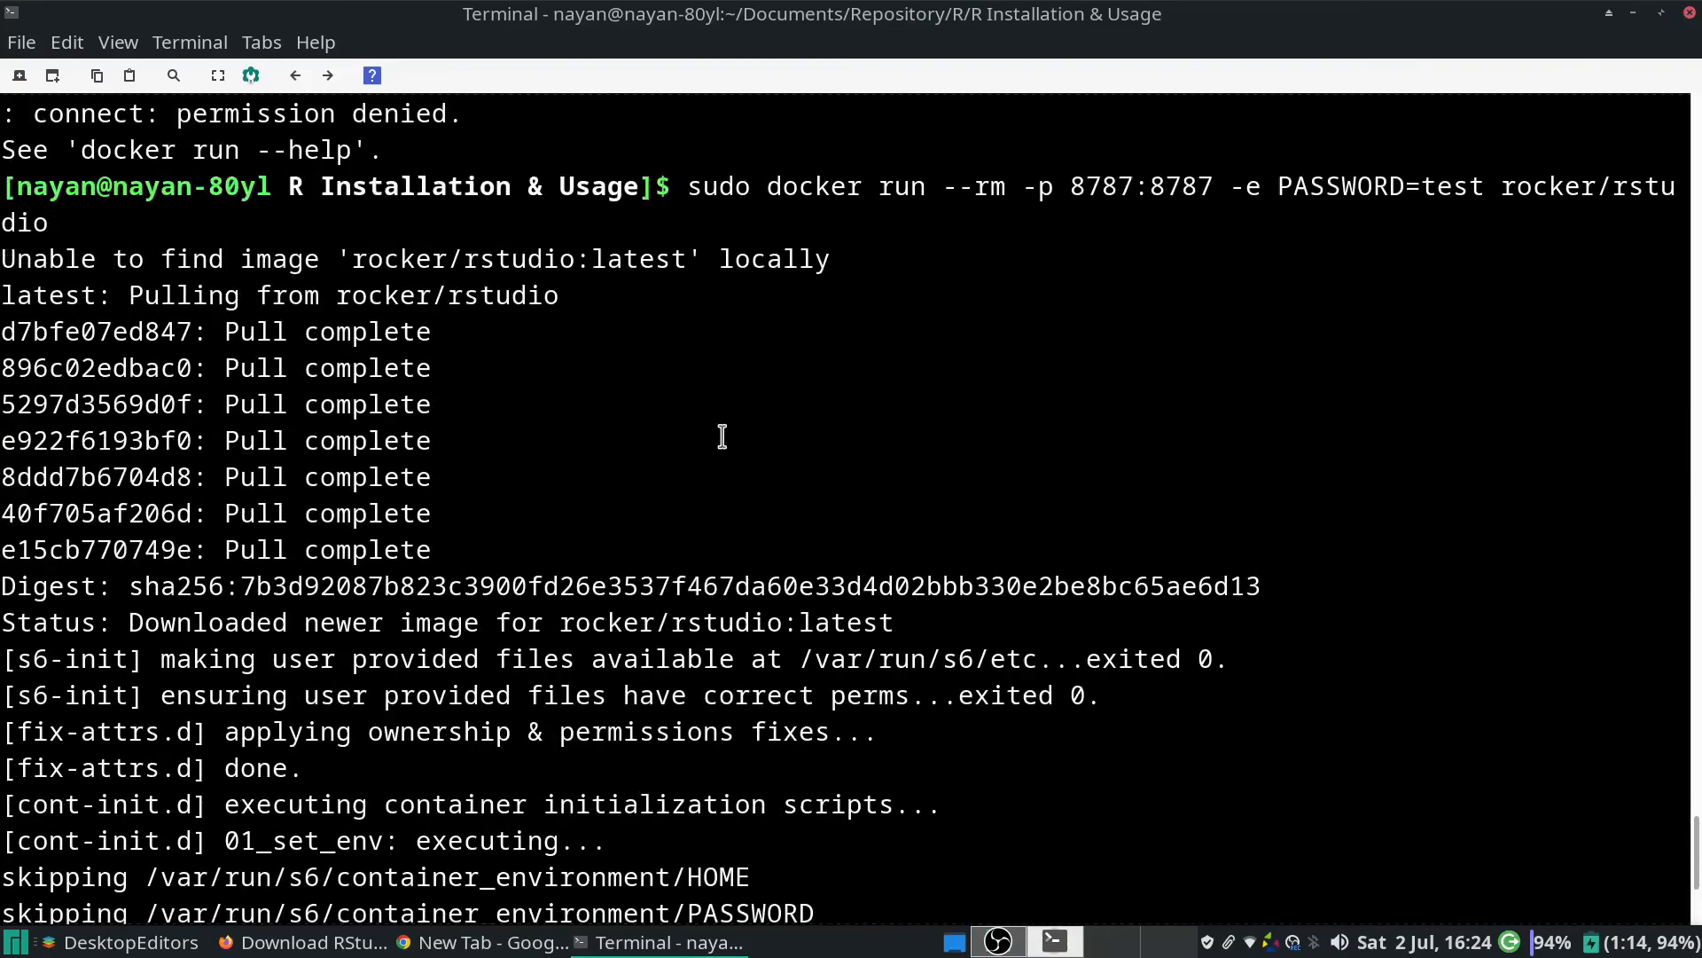
mouse_move(991, 187)
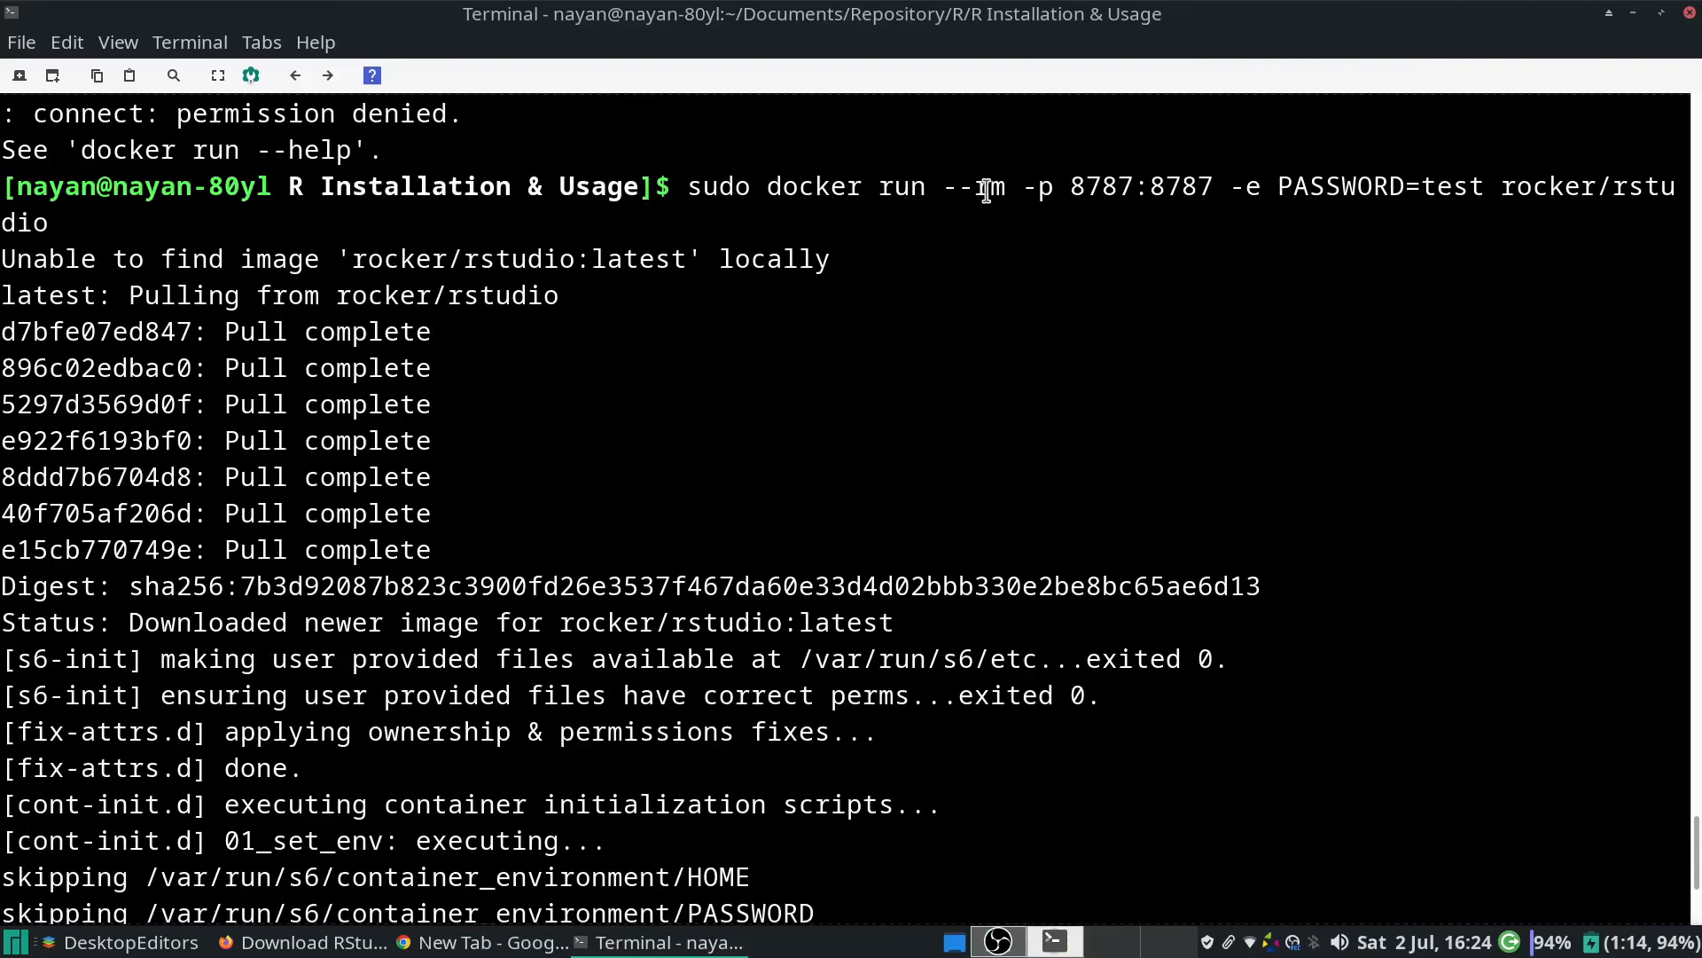
mouse_move(1001, 199)
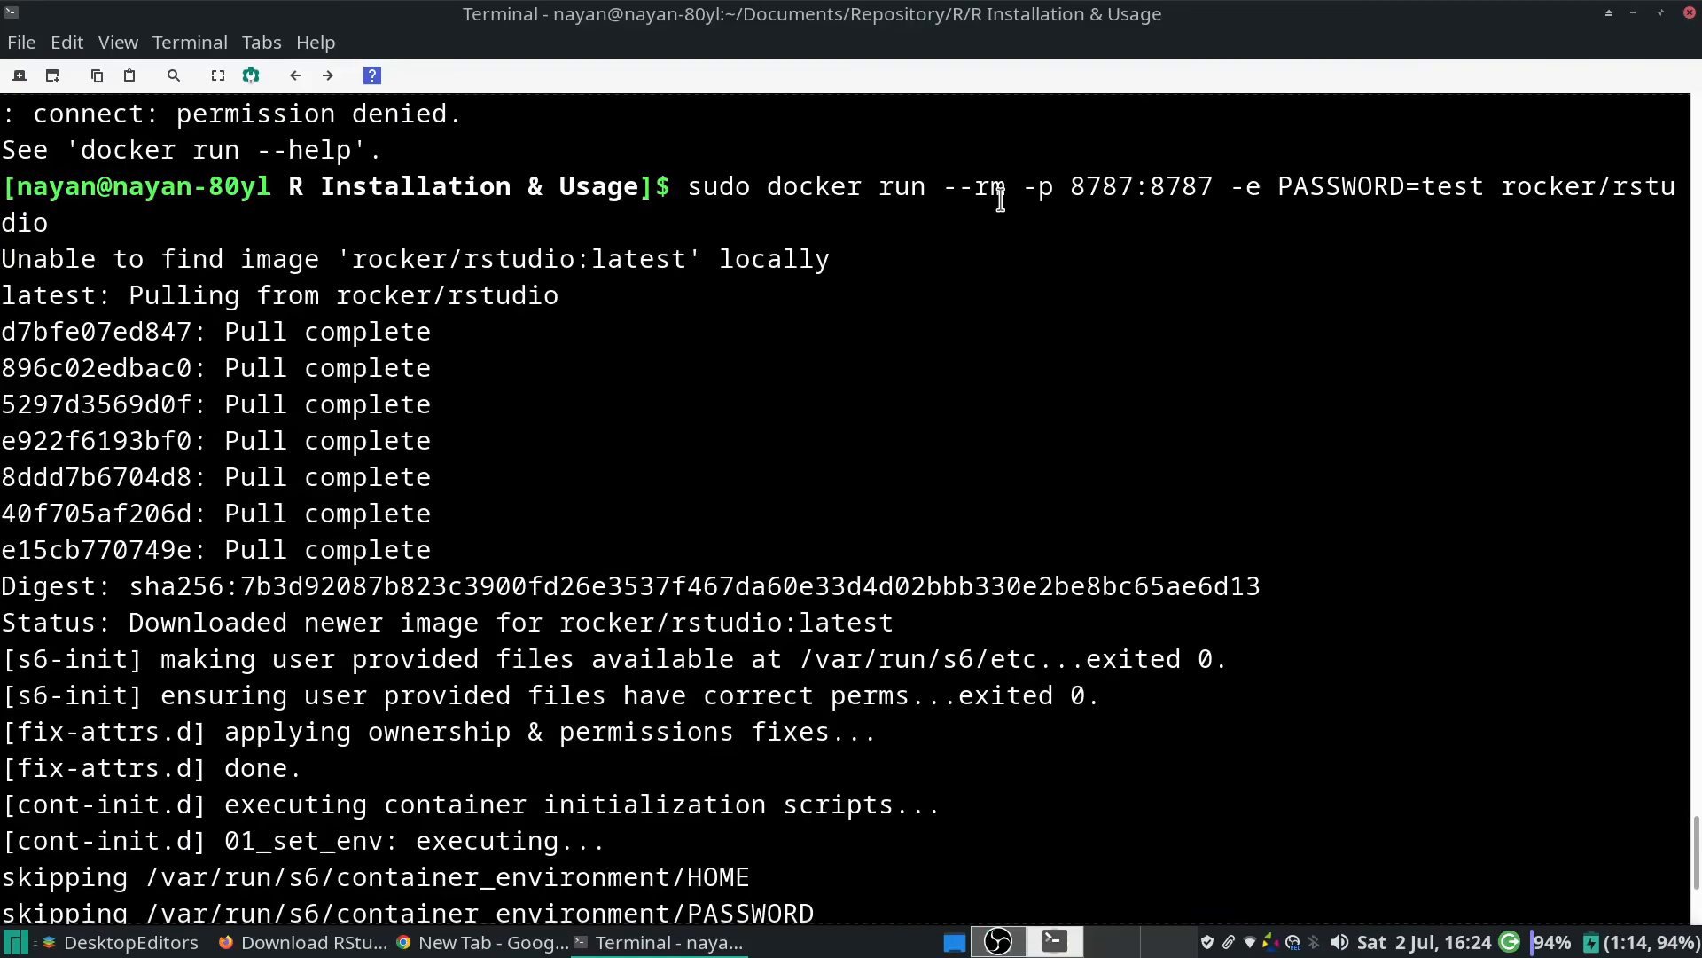
mouse_move(1105, 225)
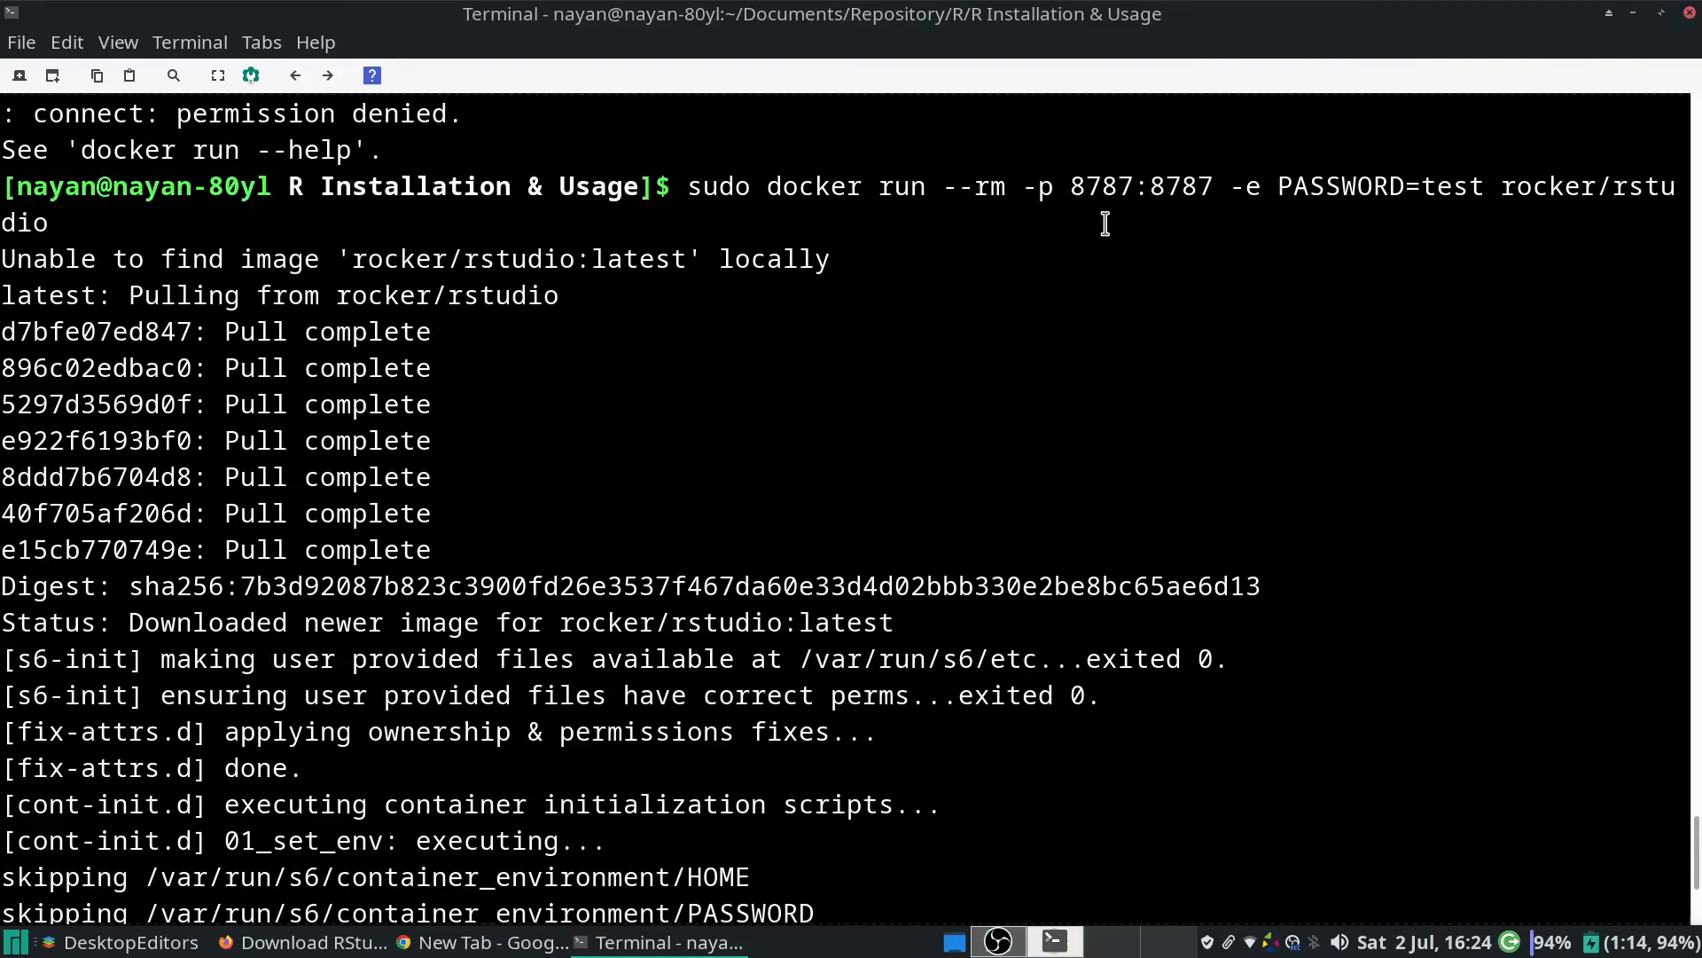
mouse_move(1176, 227)
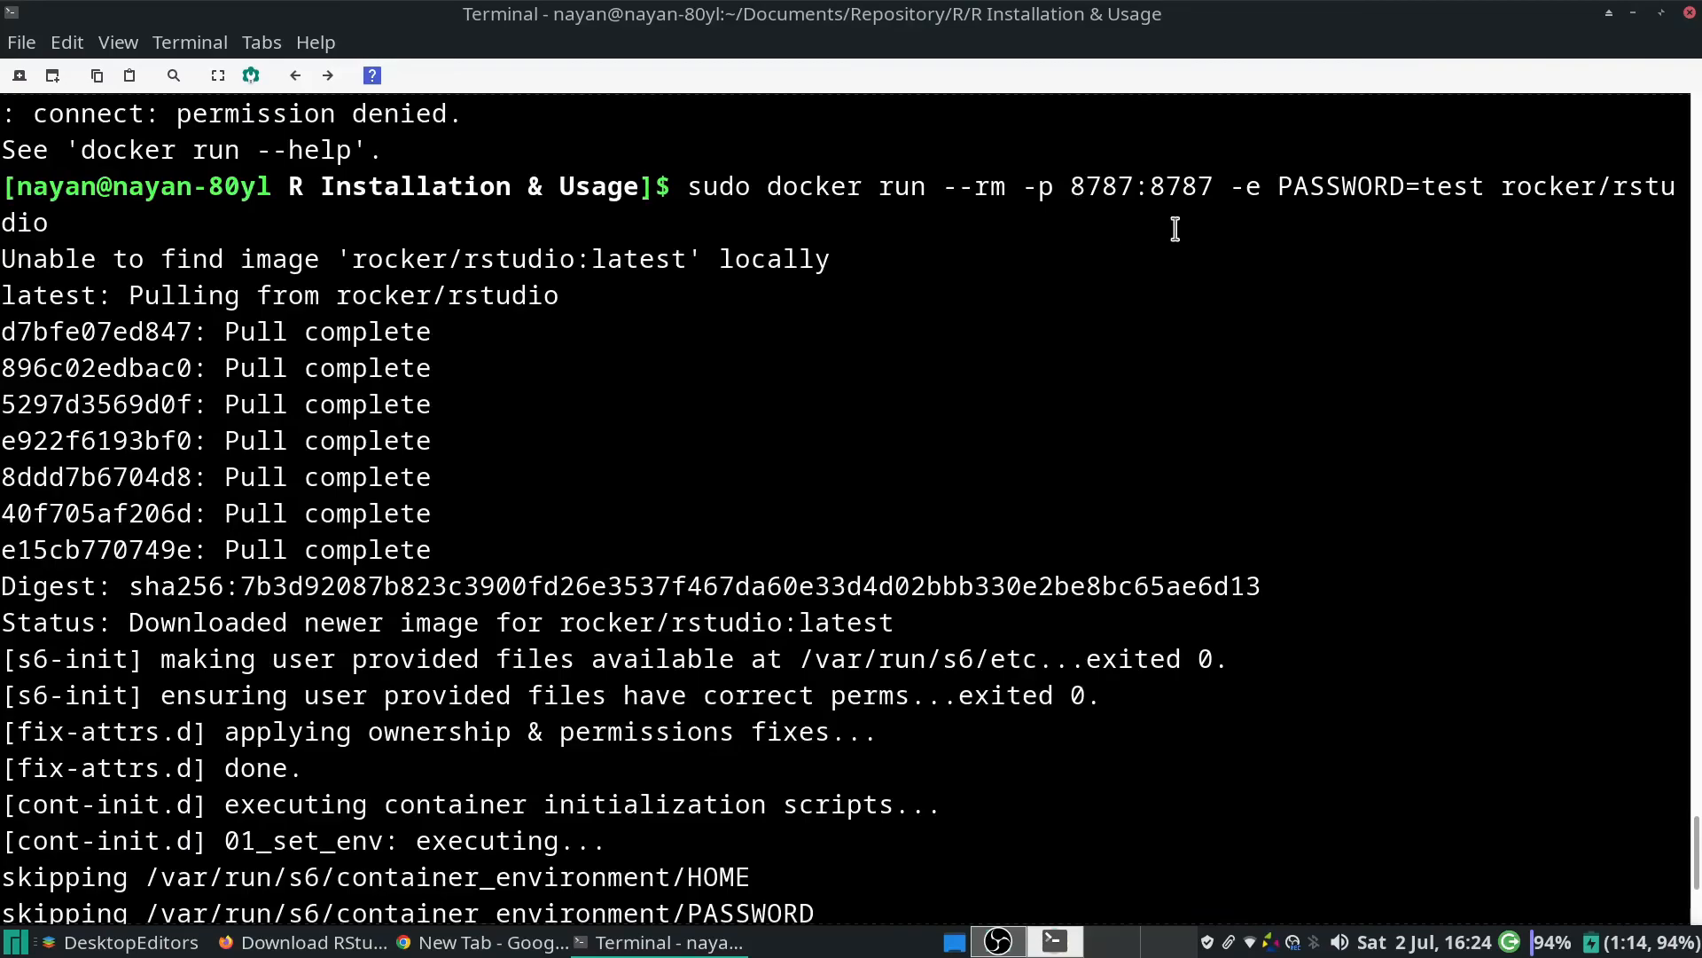
mouse_move(1050, 216)
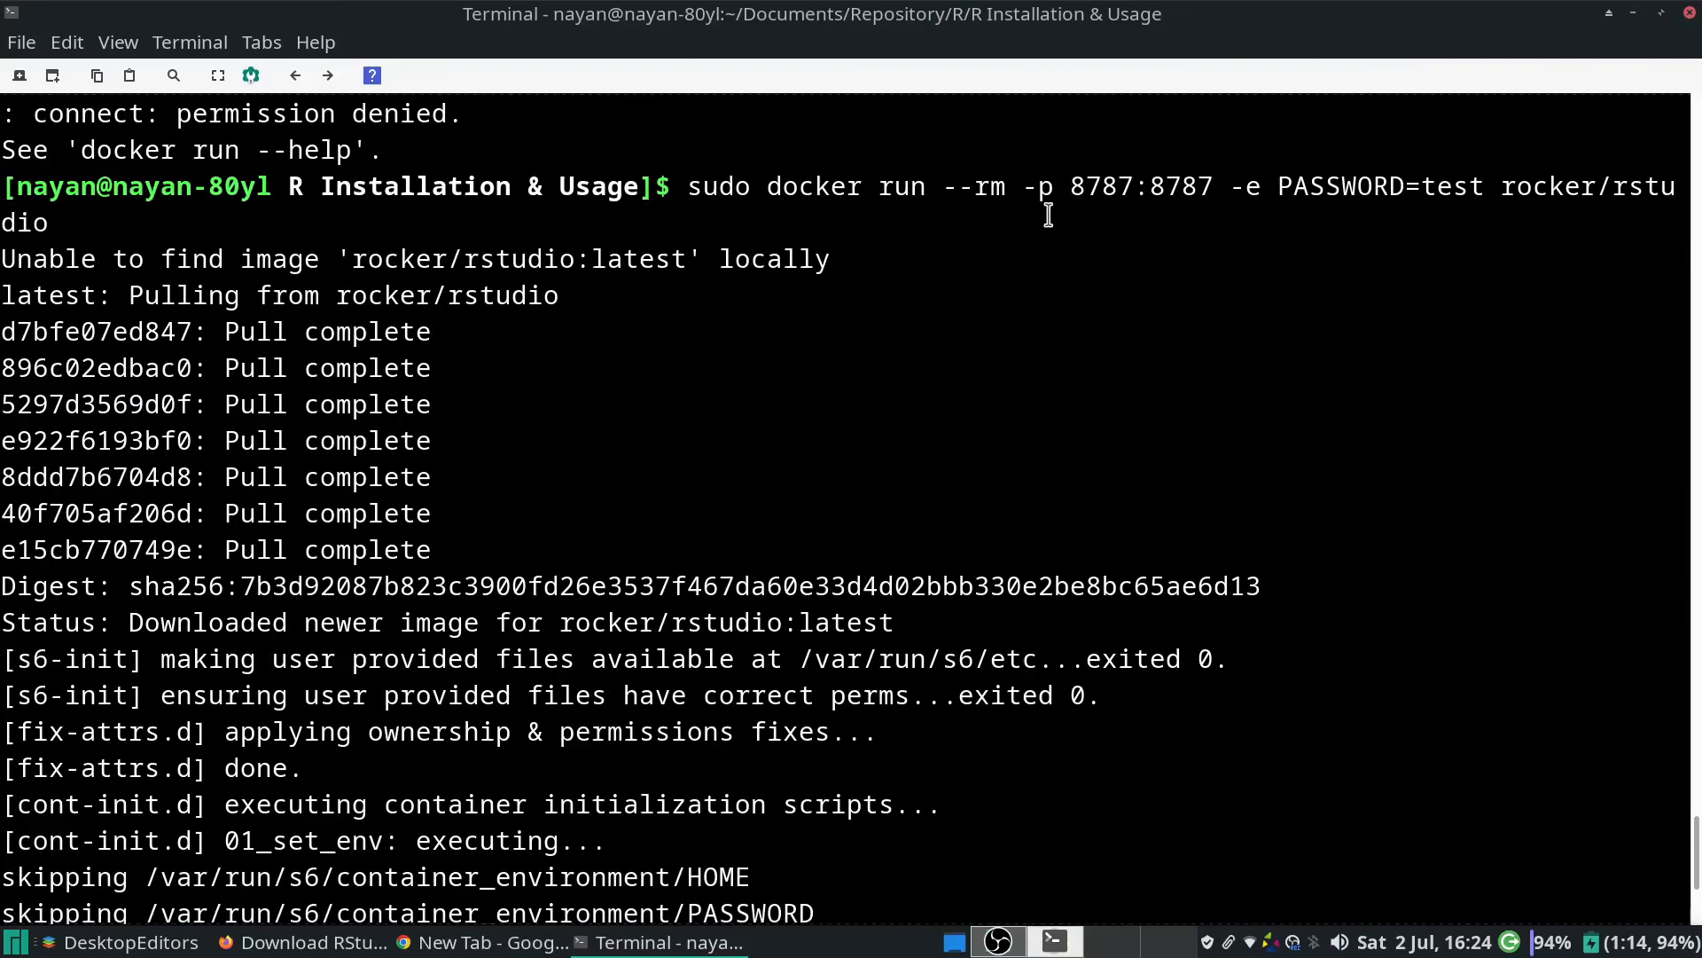
mouse_move(1312, 206)
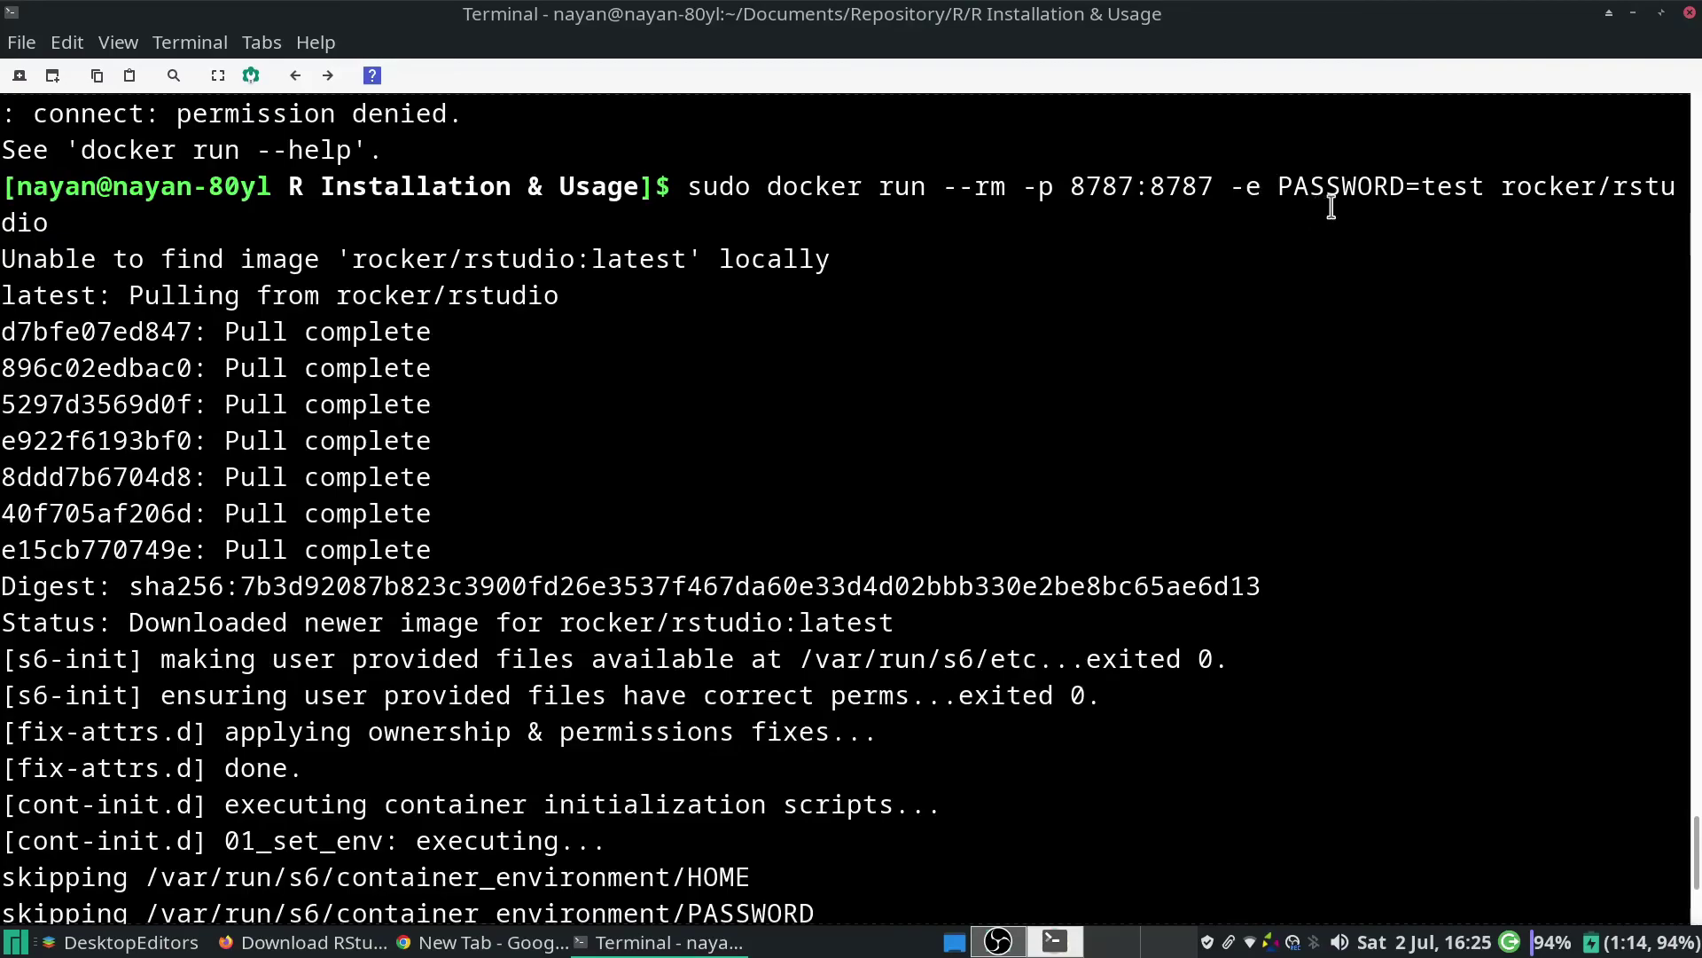
mouse_move(1415, 231)
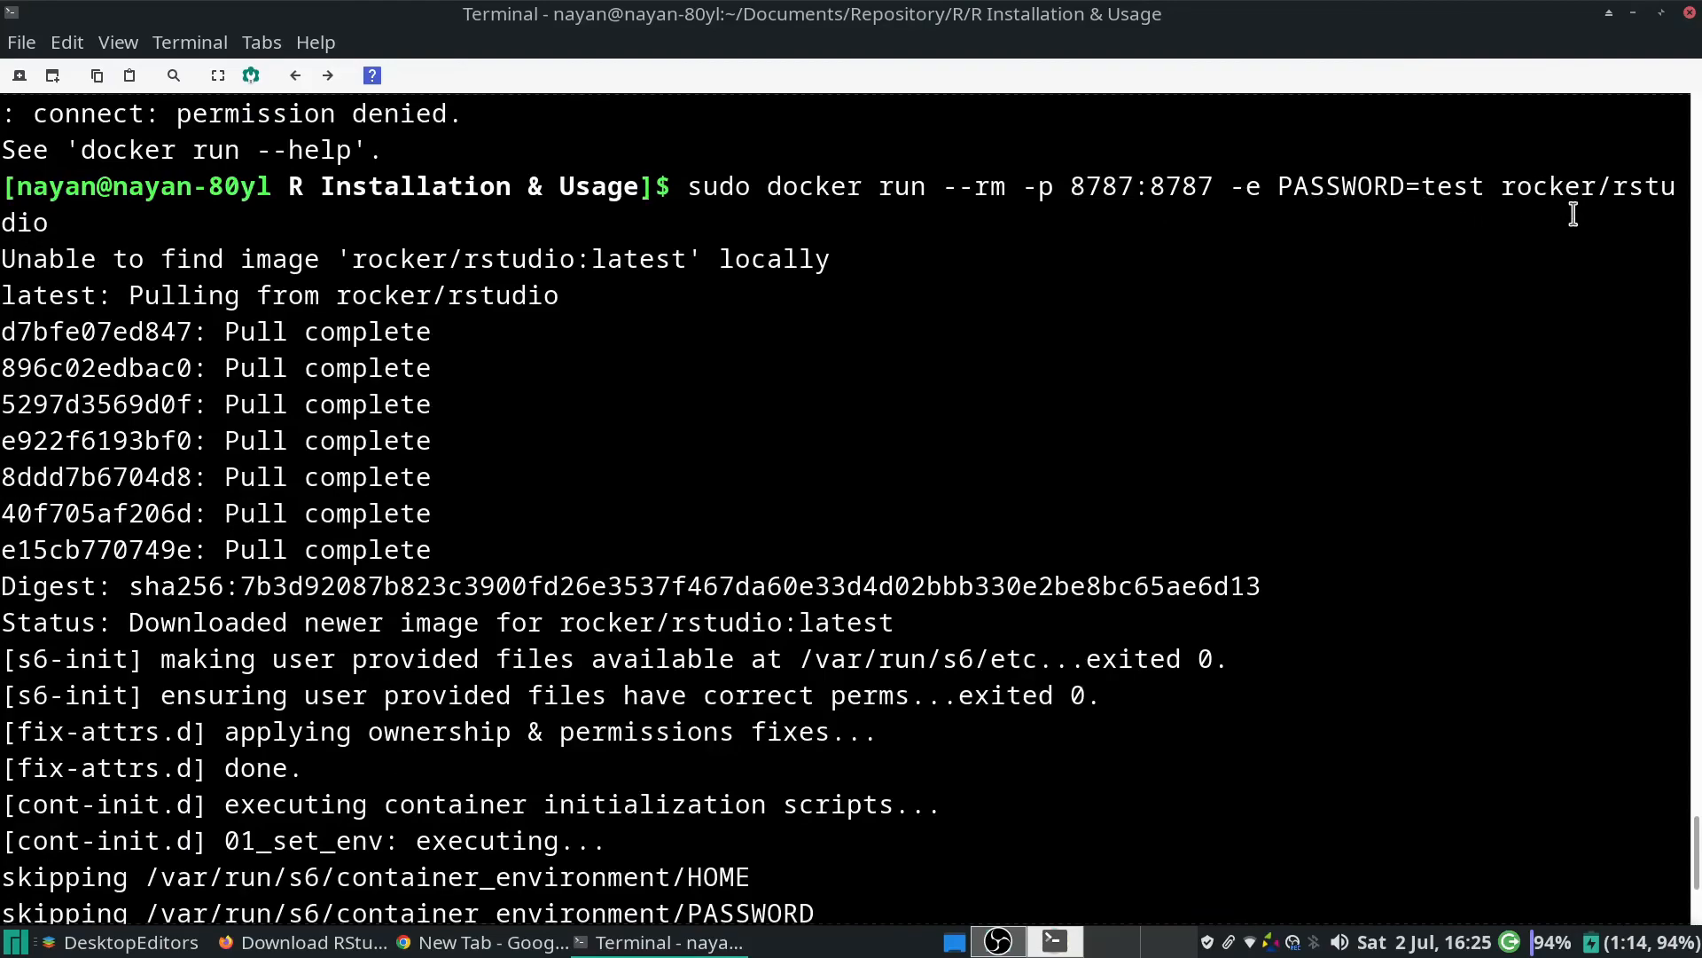
mouse_move(1433, 362)
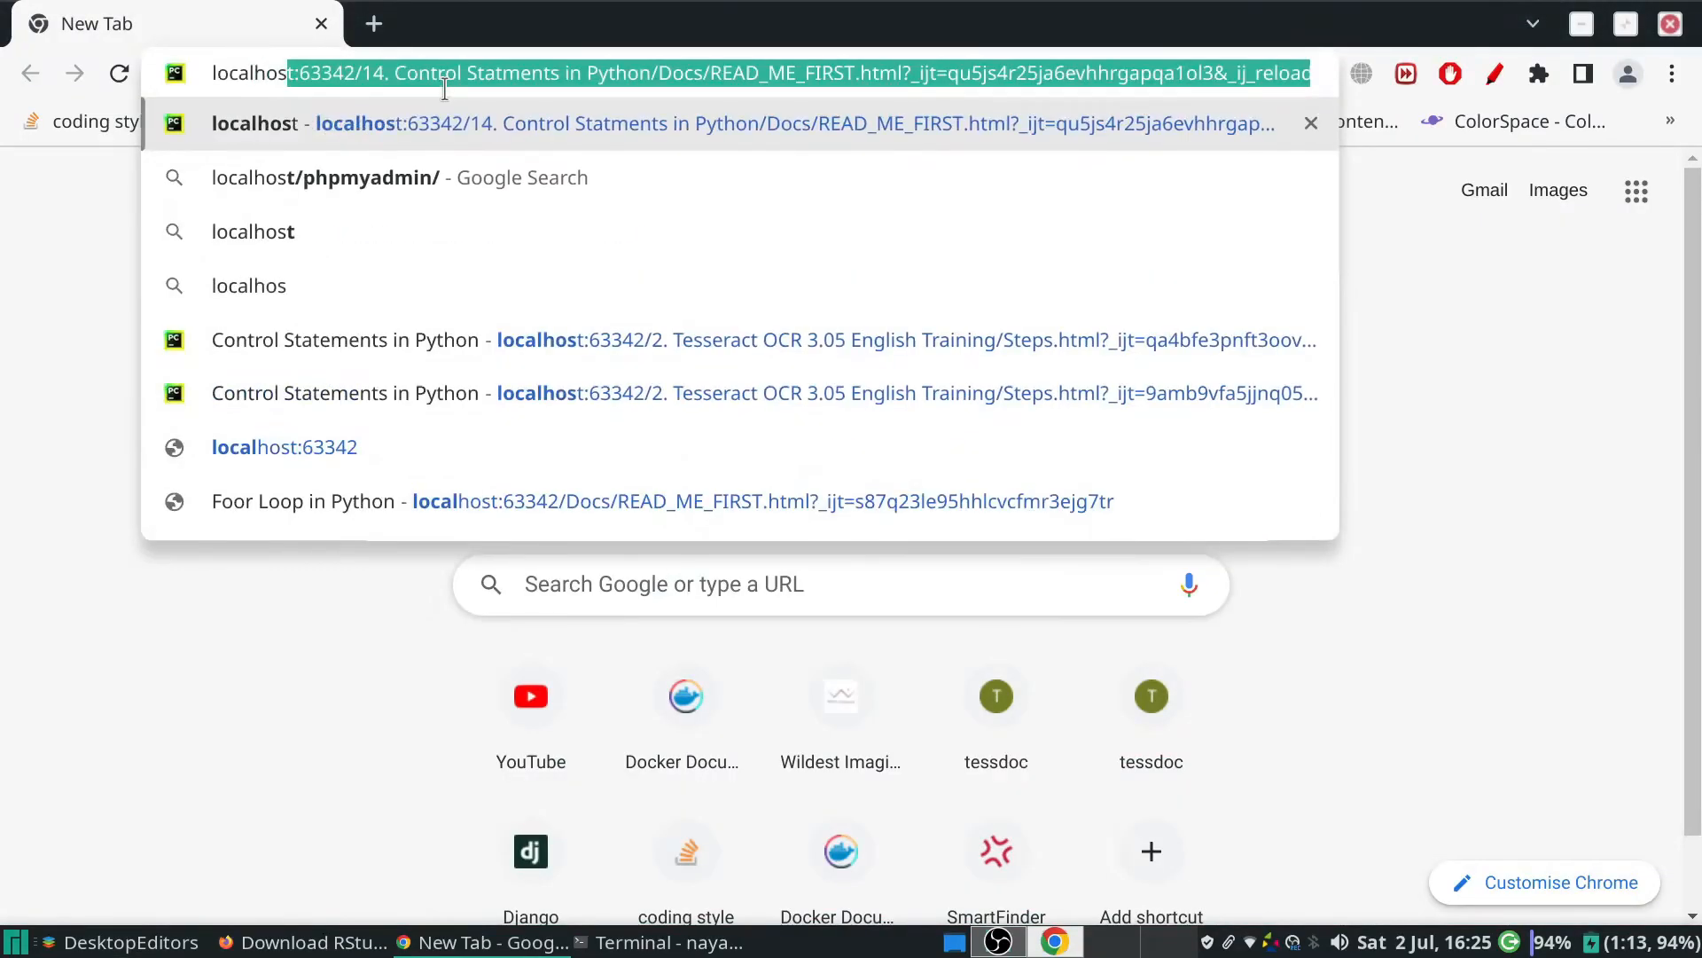
type("localhost:8787/auth-sign-in?appUri=%2F")
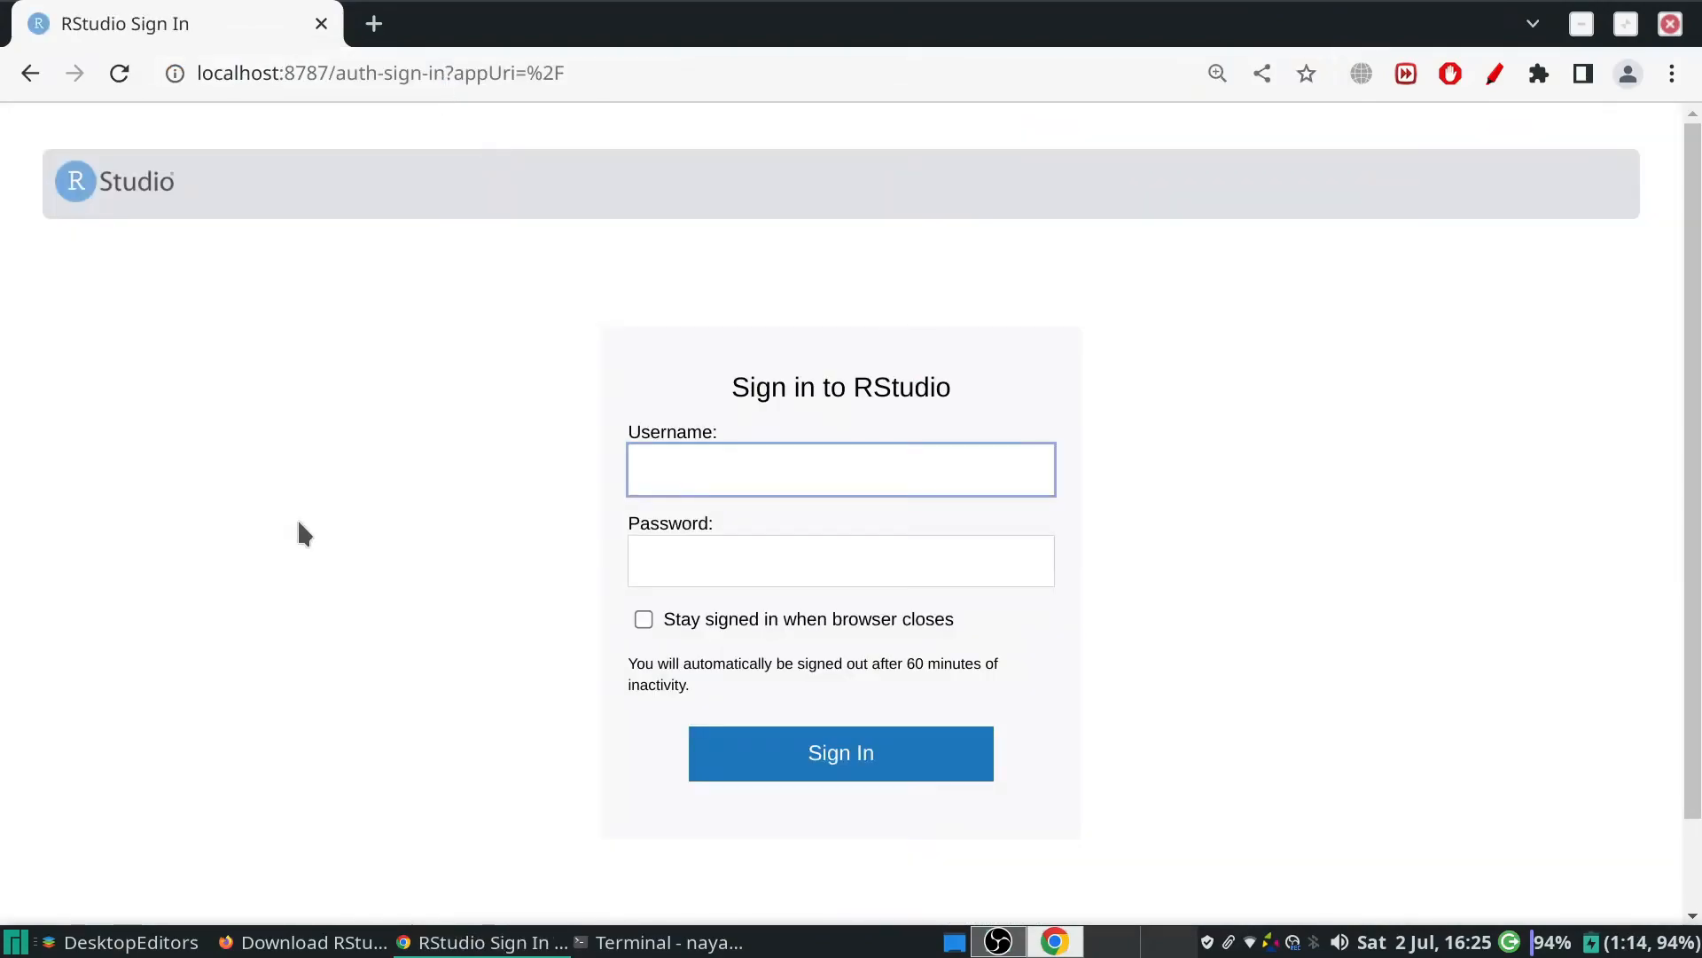
left_click(841, 469)
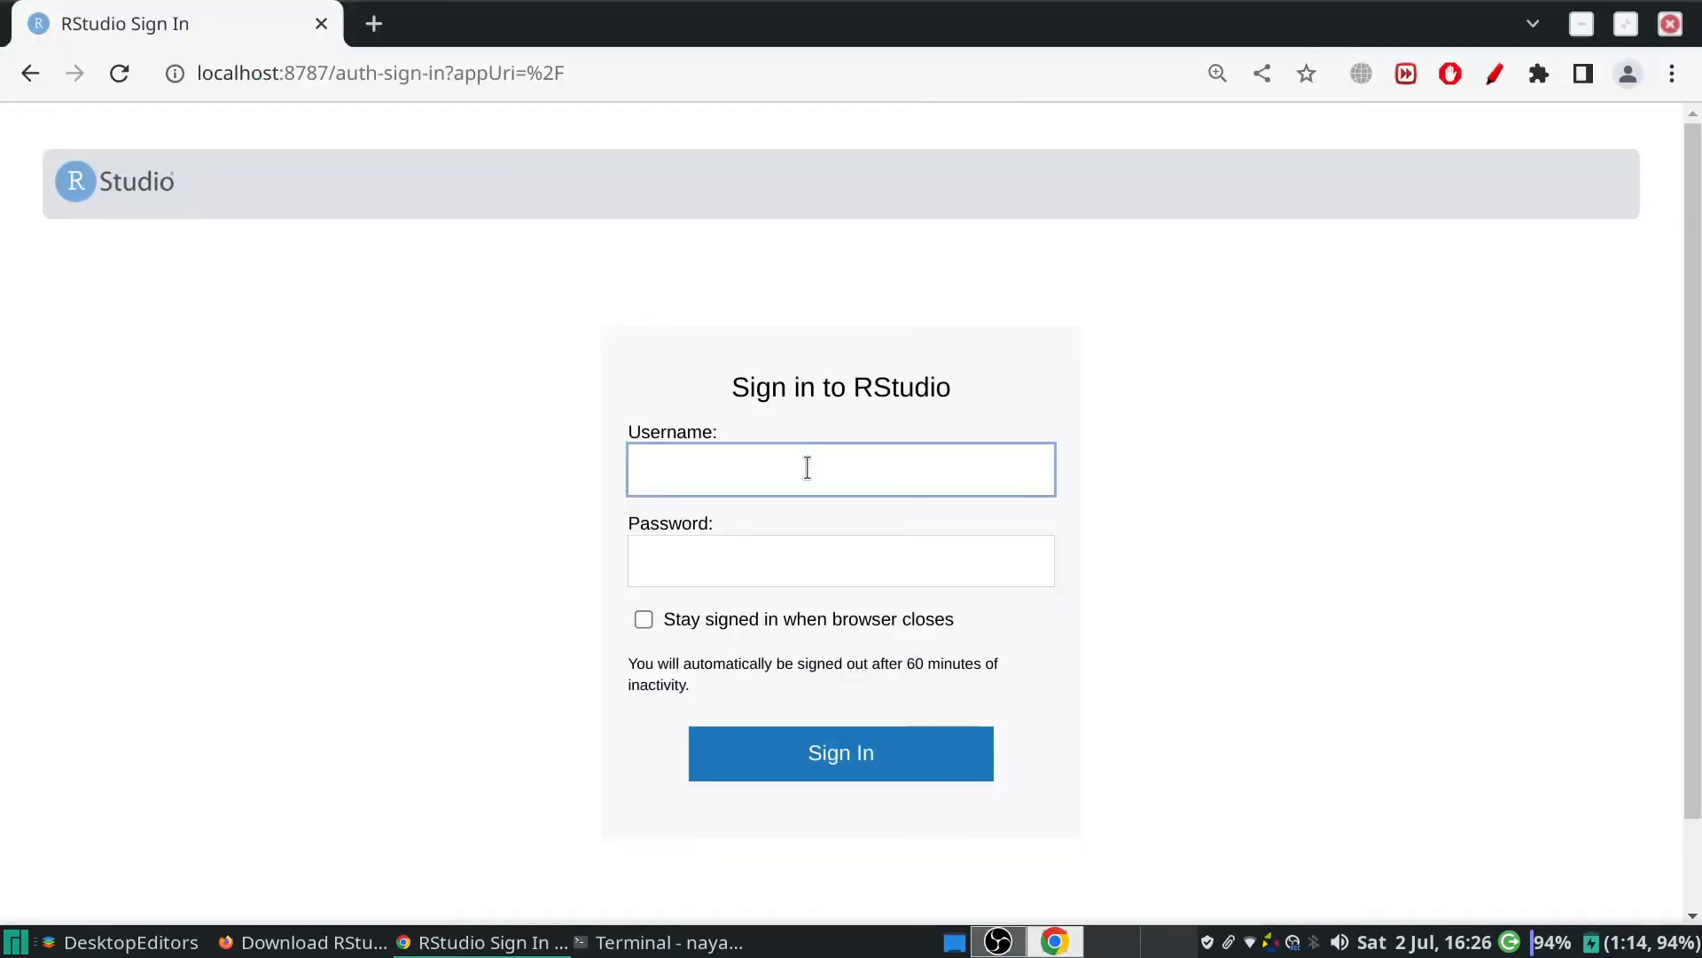
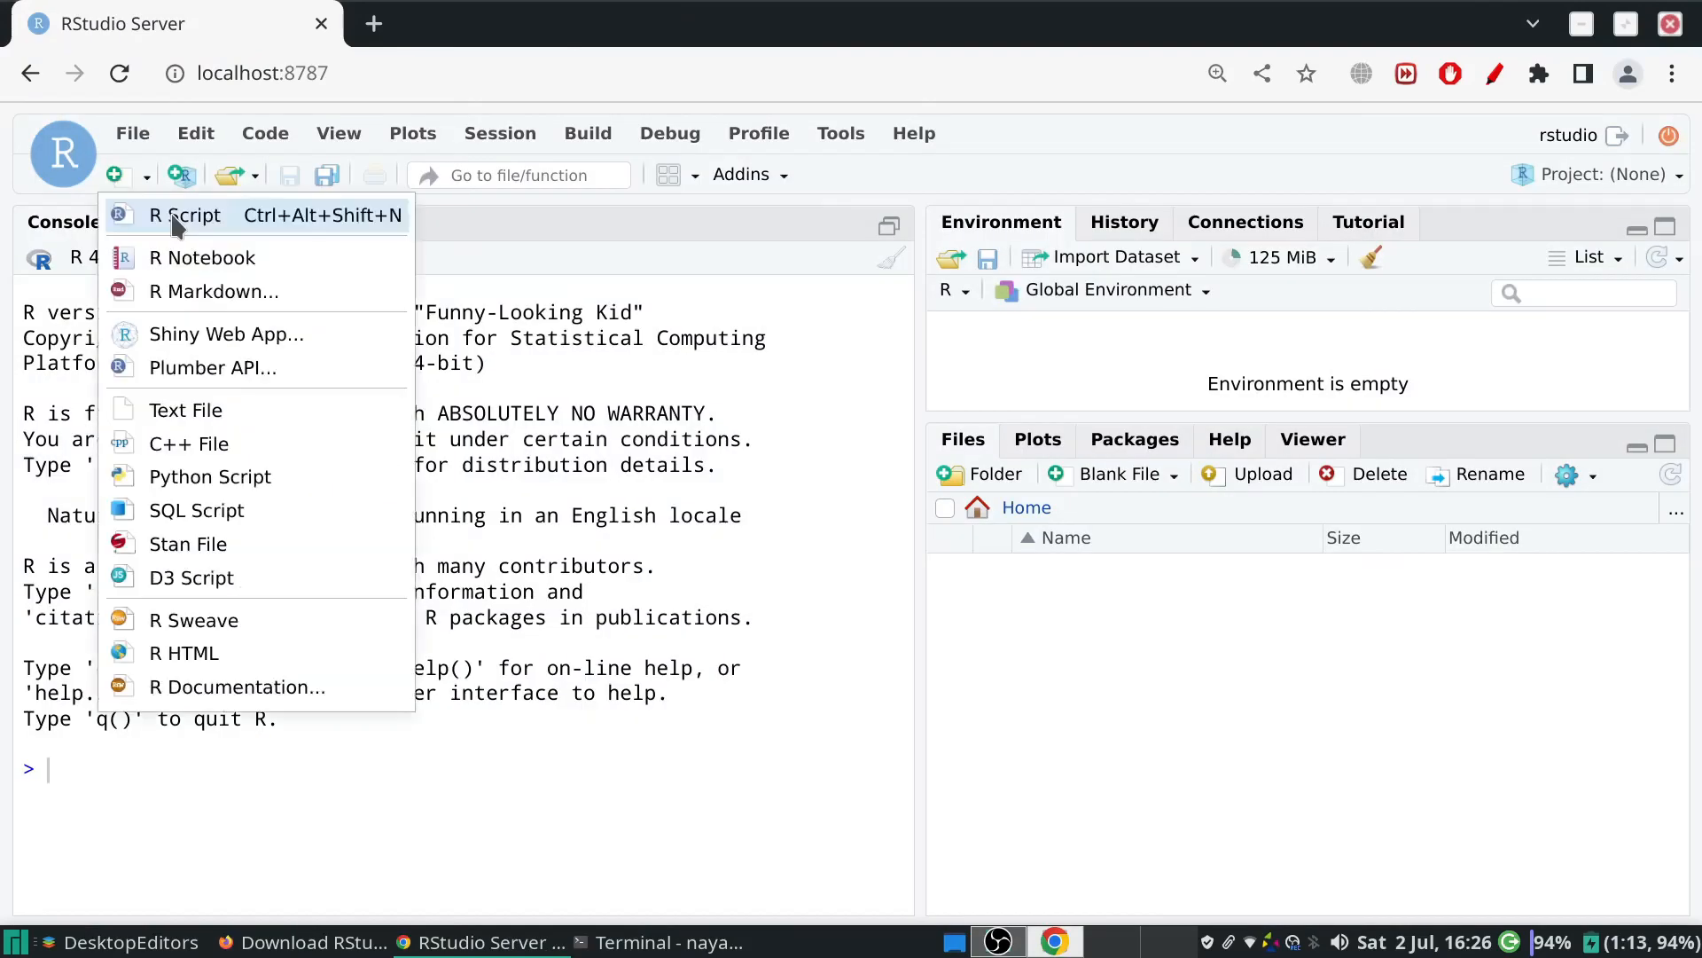
- Run getwd() in a new R script, returning /home/rstudio
left_click(184, 215)
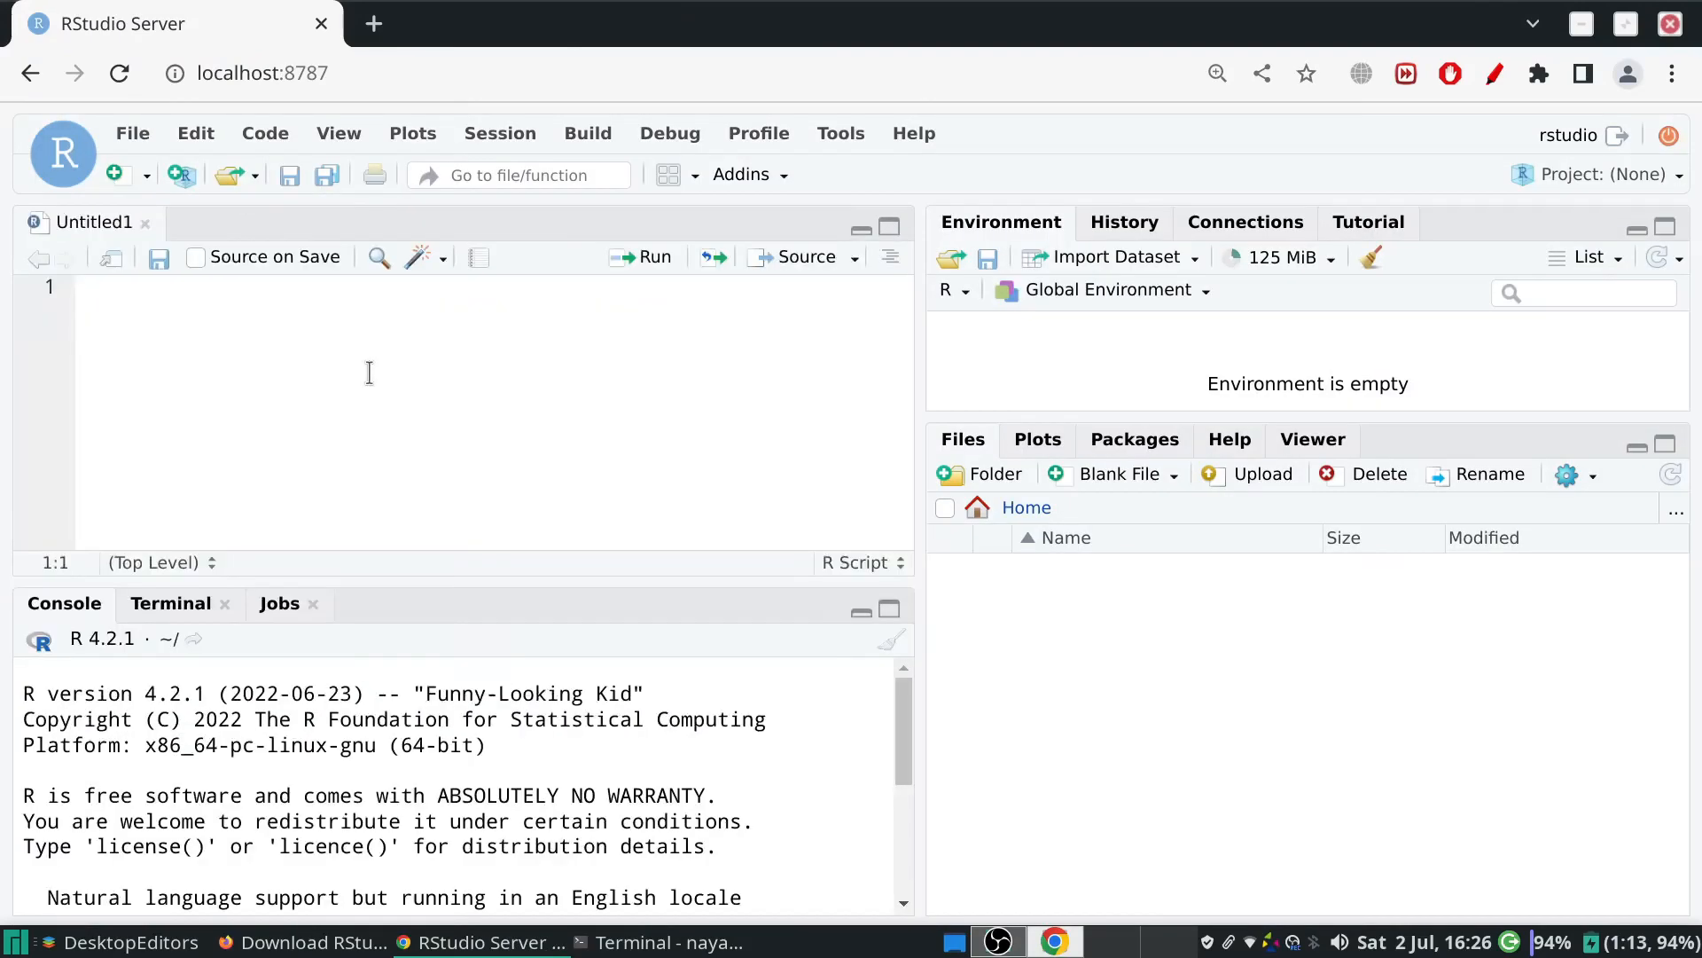
mouse_move(397, 447)
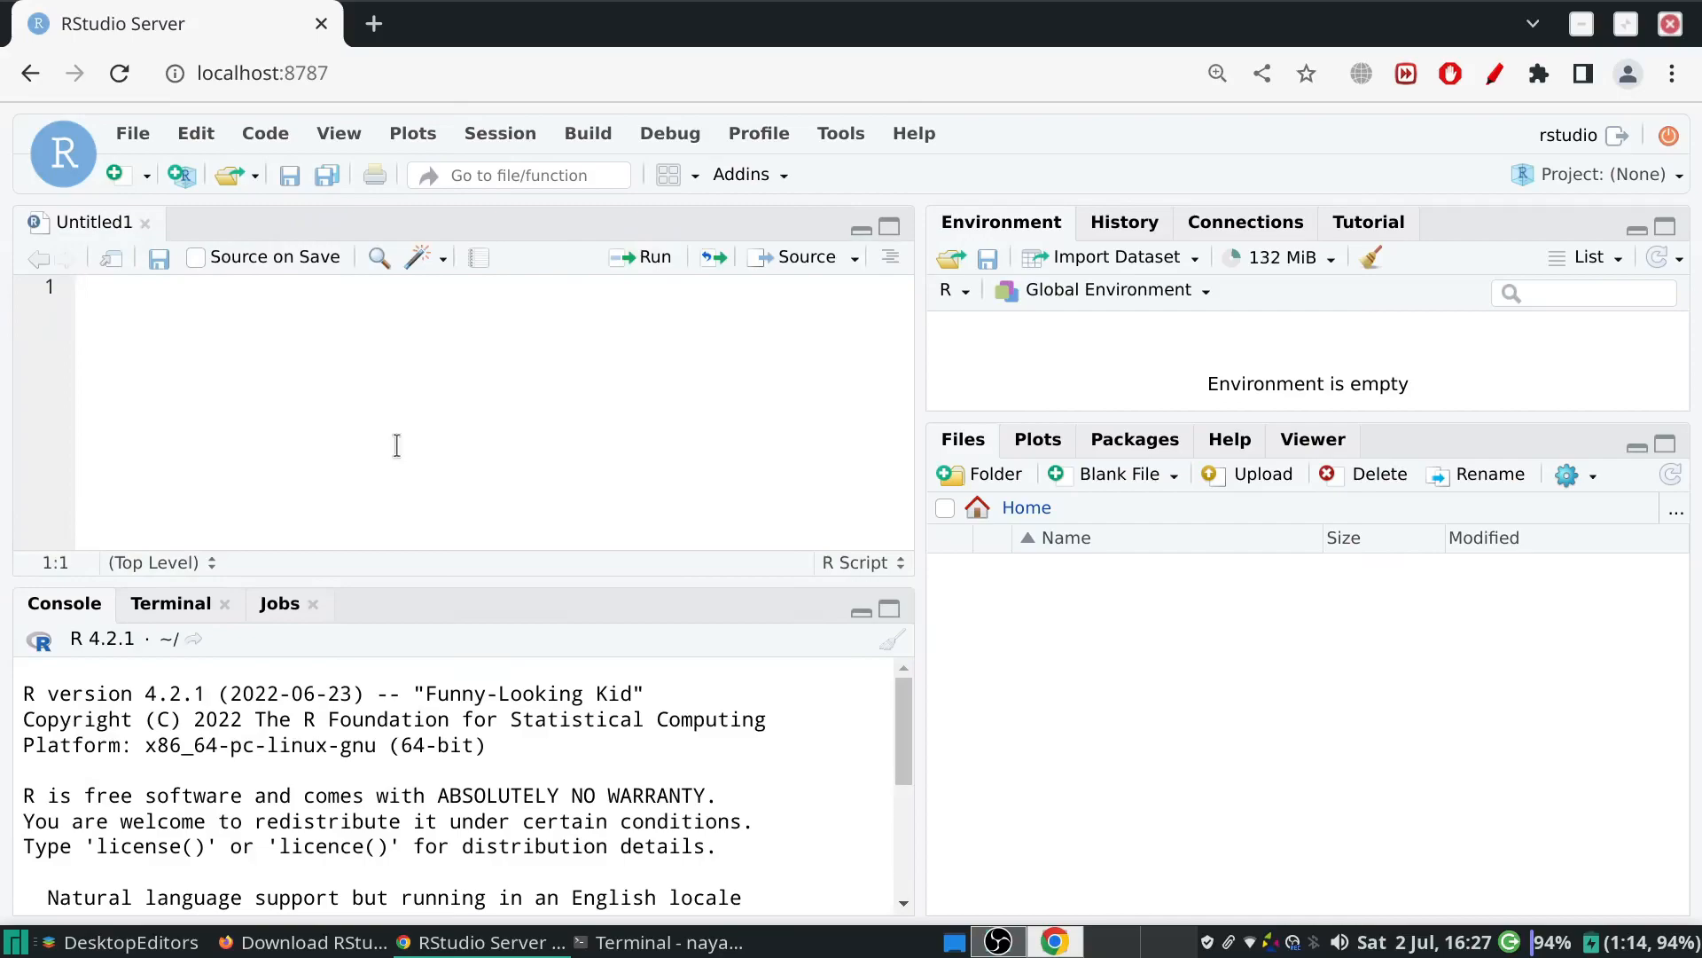
mouse_move(293, 457)
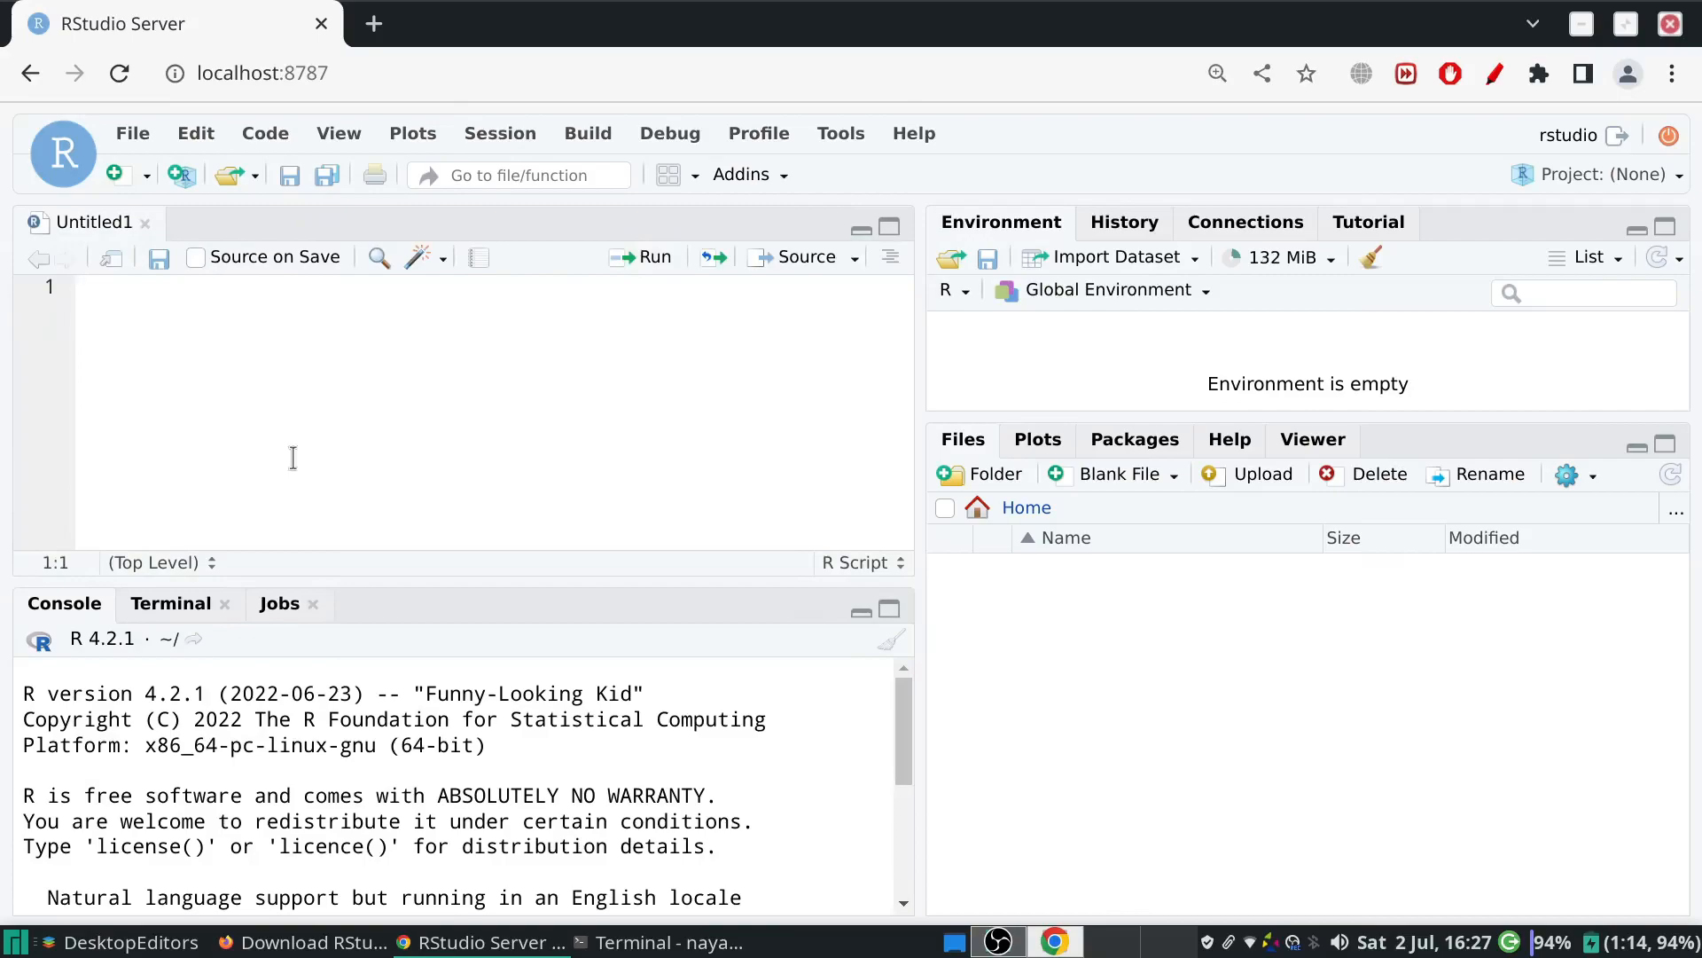
mouse_move(429, 369)
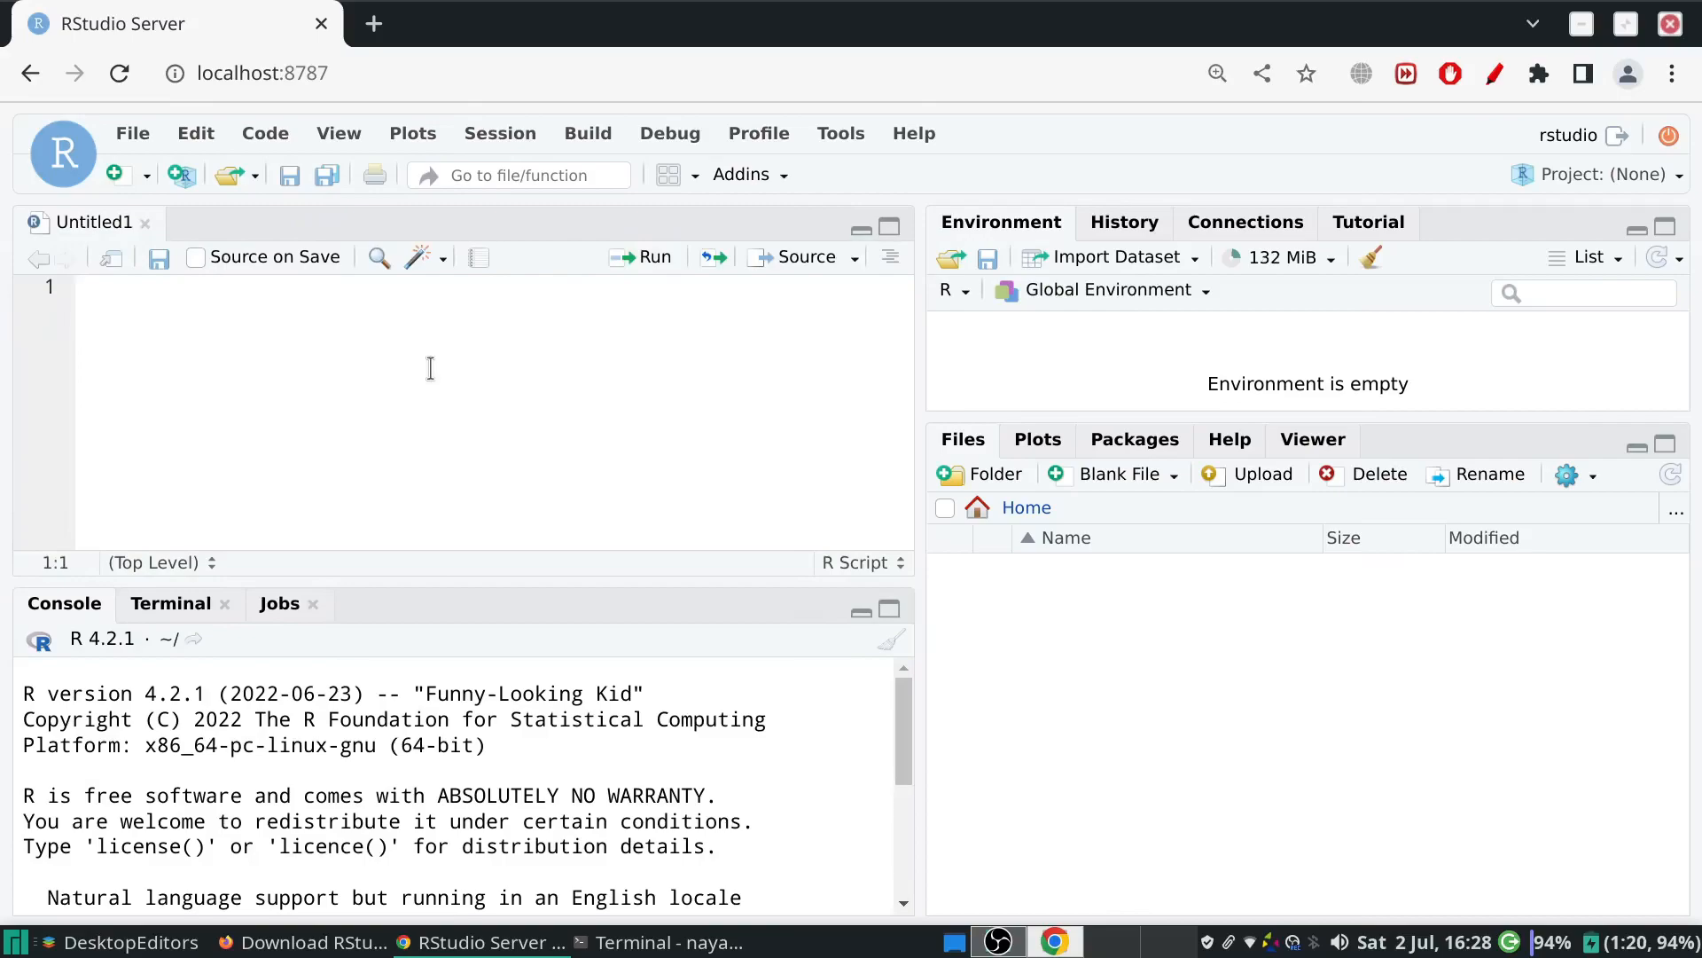
type("getwd()")
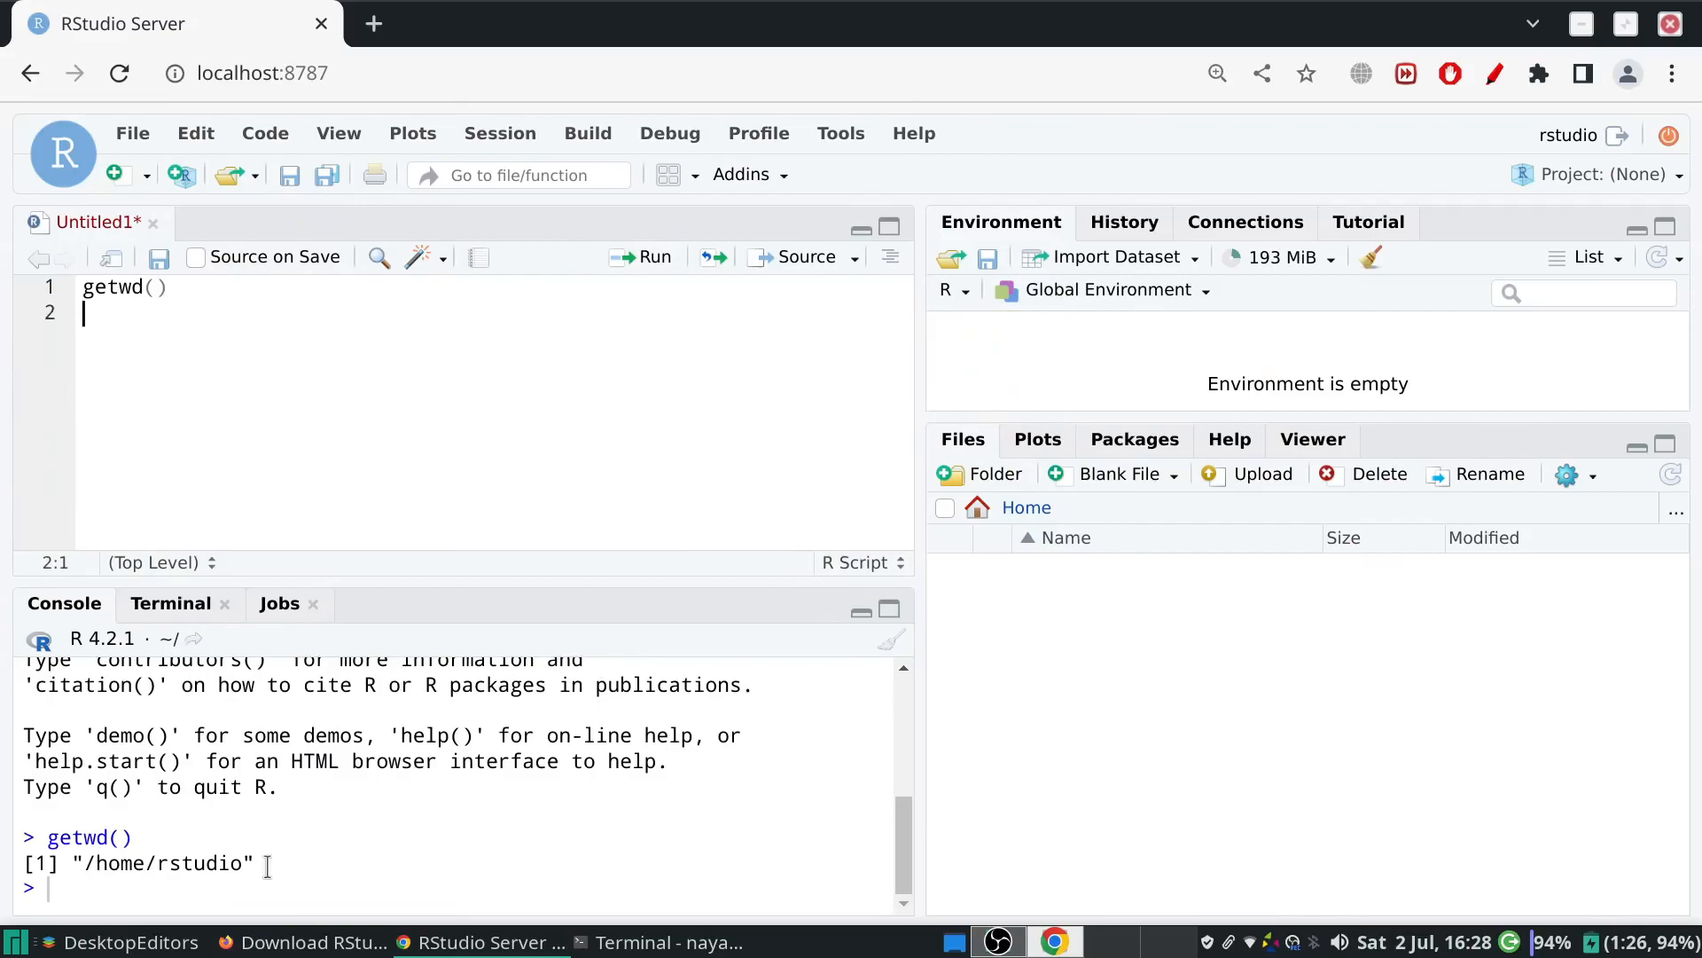
mouse_move(319, 25)
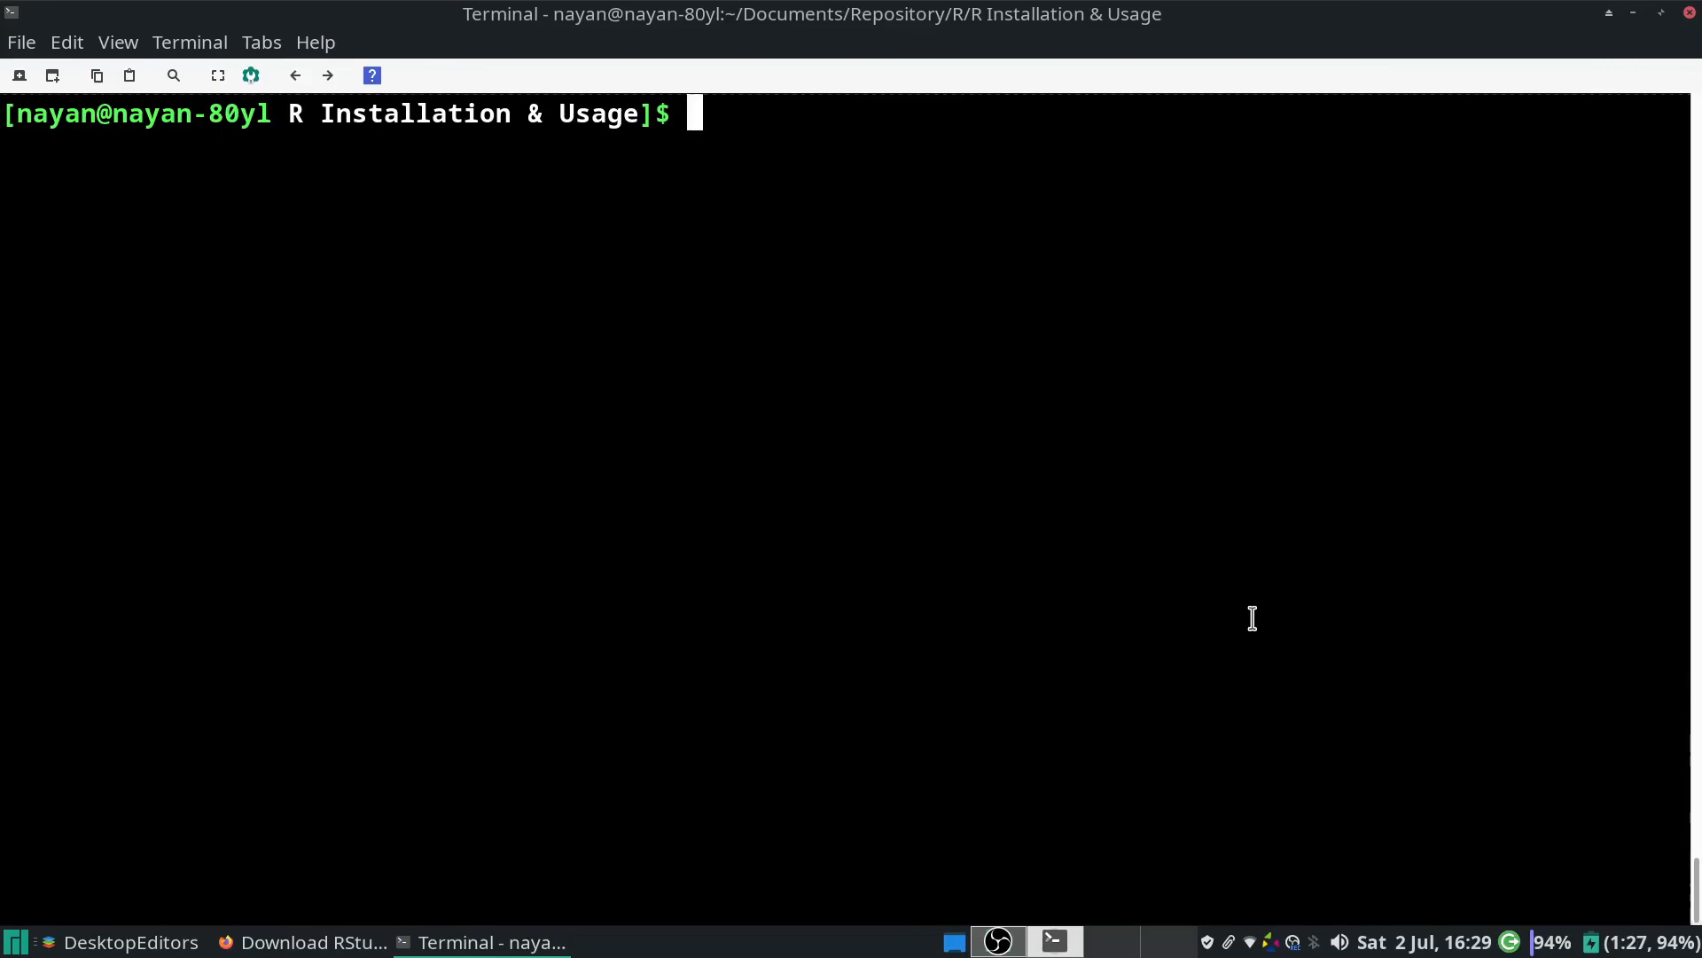
- Bring the Terminal shell in the R Installation & Usage folder to the front
left_click(1055, 939)
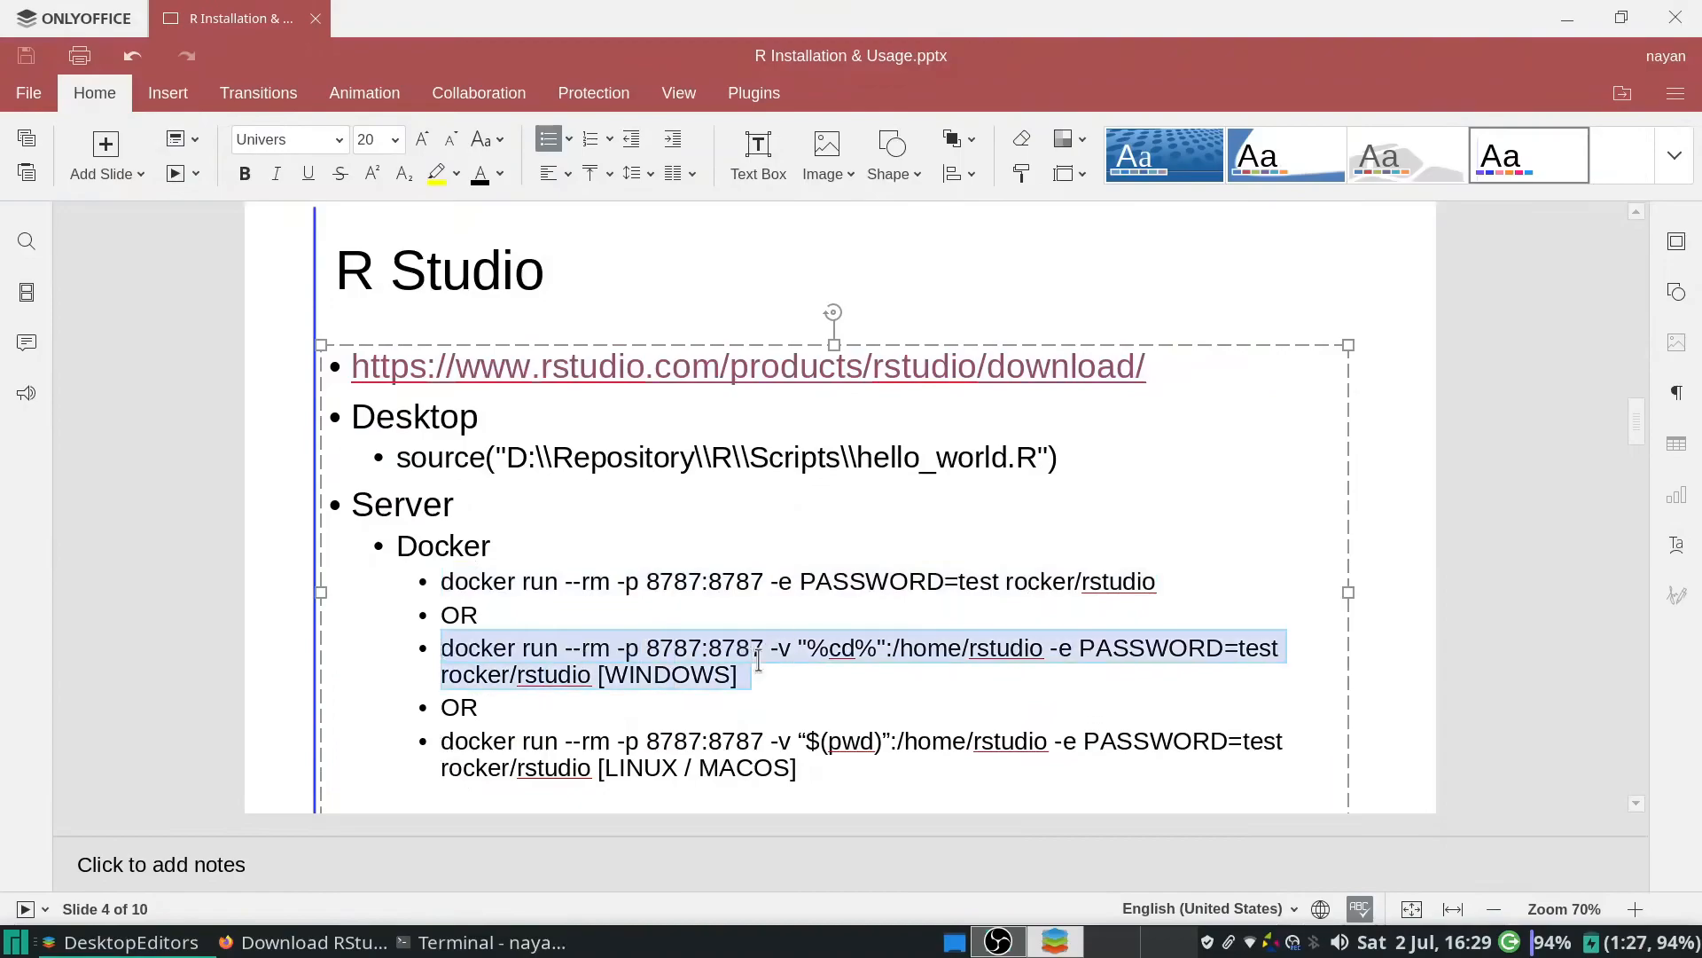
- Select the [LINUX / MACOS] docker run command with the $(pwd) volume mount
left_click(828, 674)
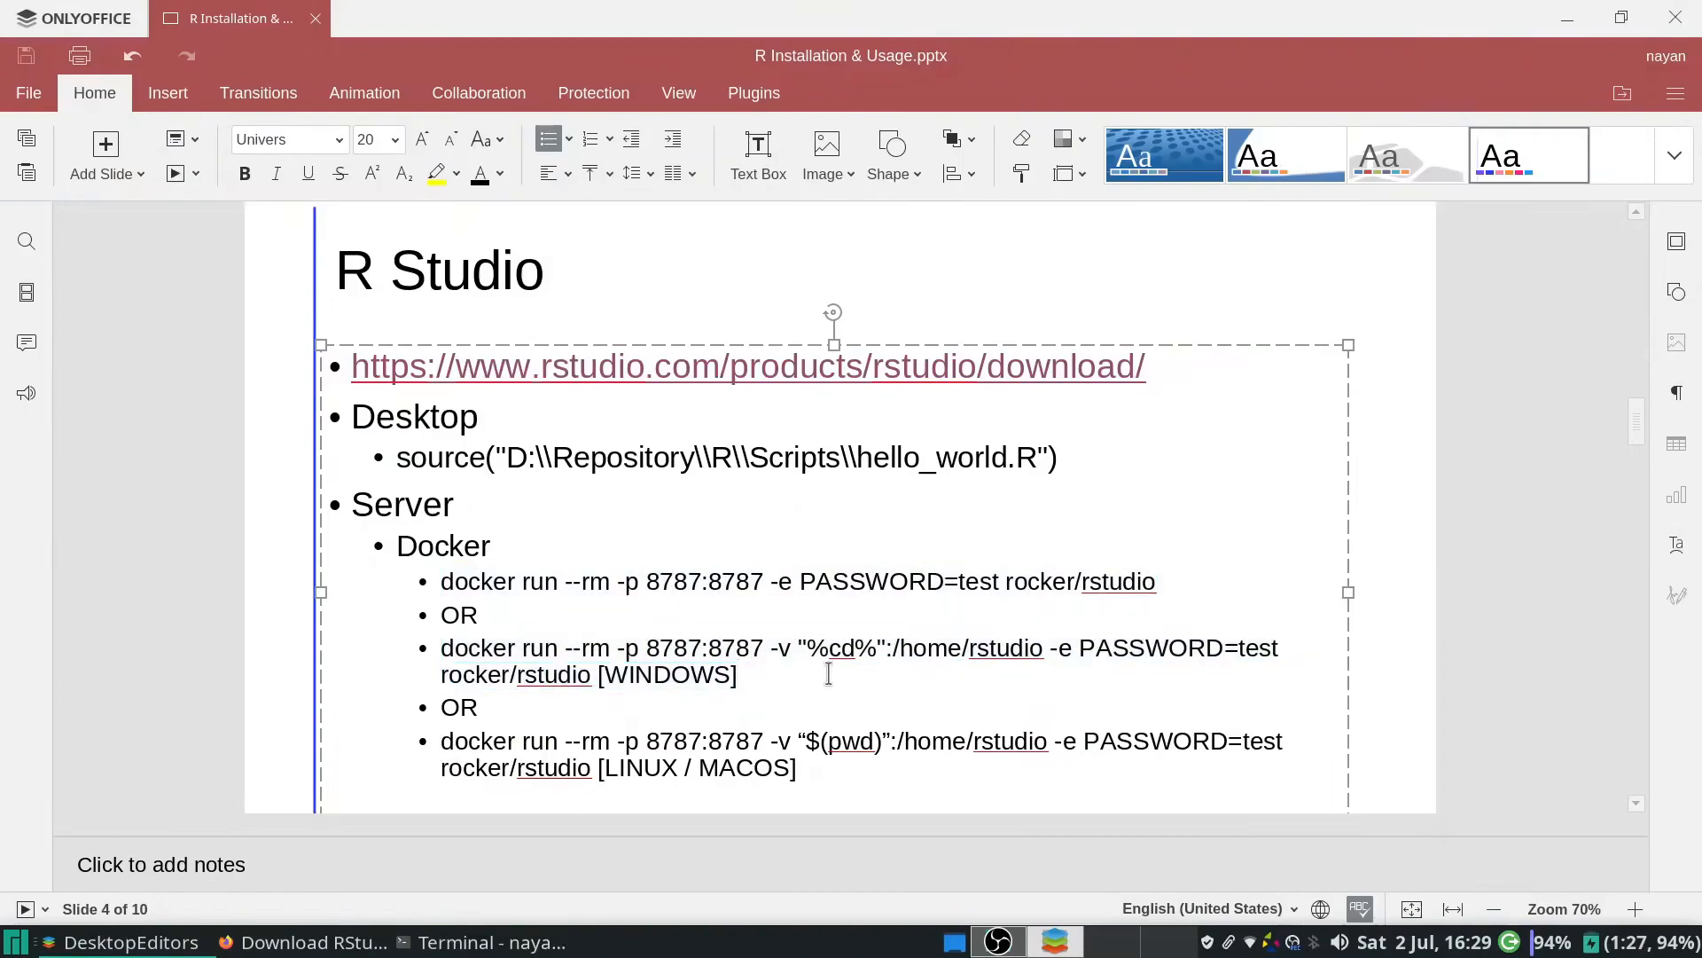
double_click(844, 649)
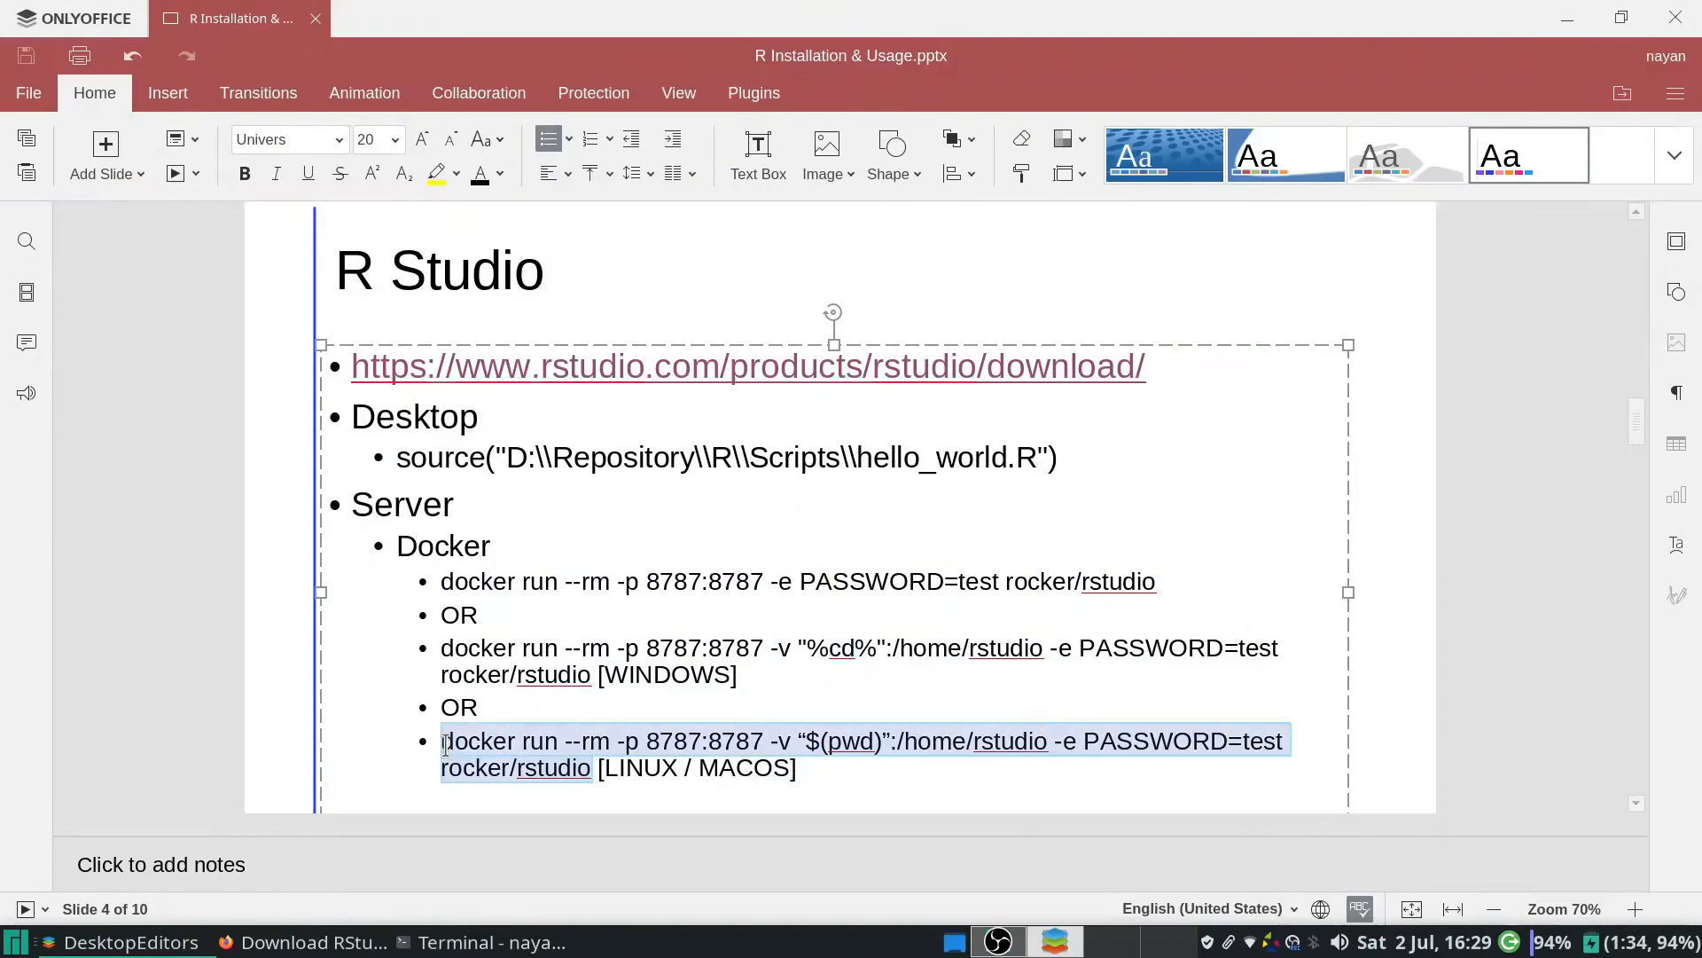
- List the folder, then run rocker/rstudio on 8787 with "$(pwd)" mounted at /home/rstudio
left_click(489, 942)
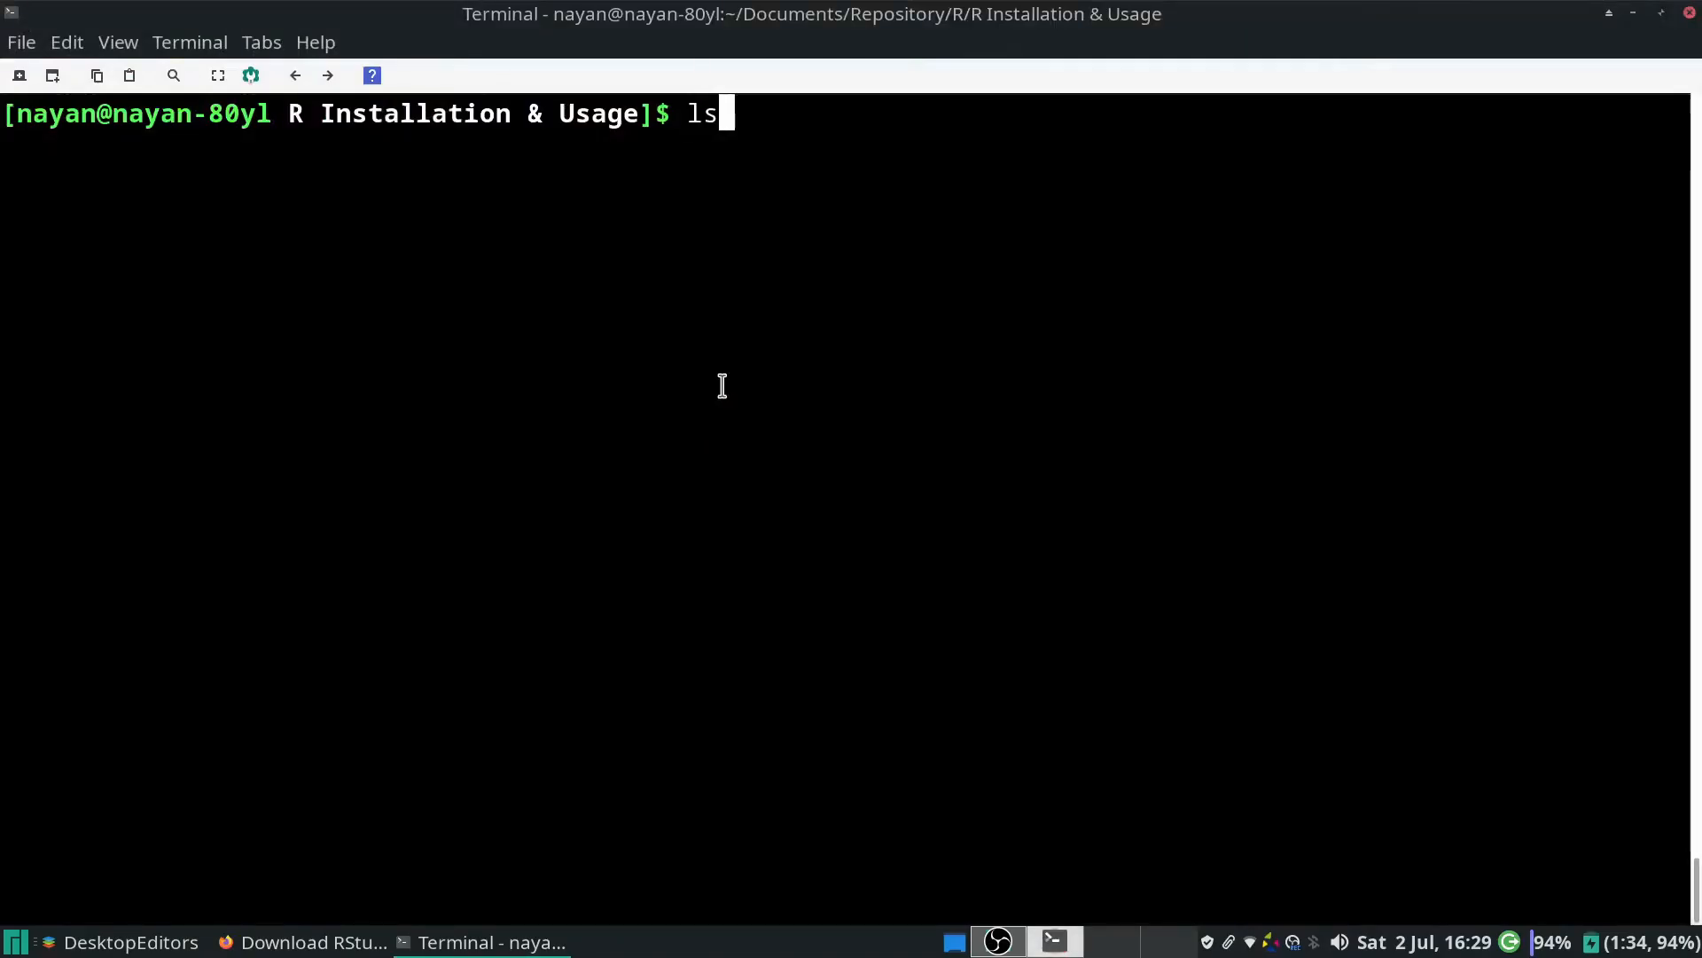
key("Return")
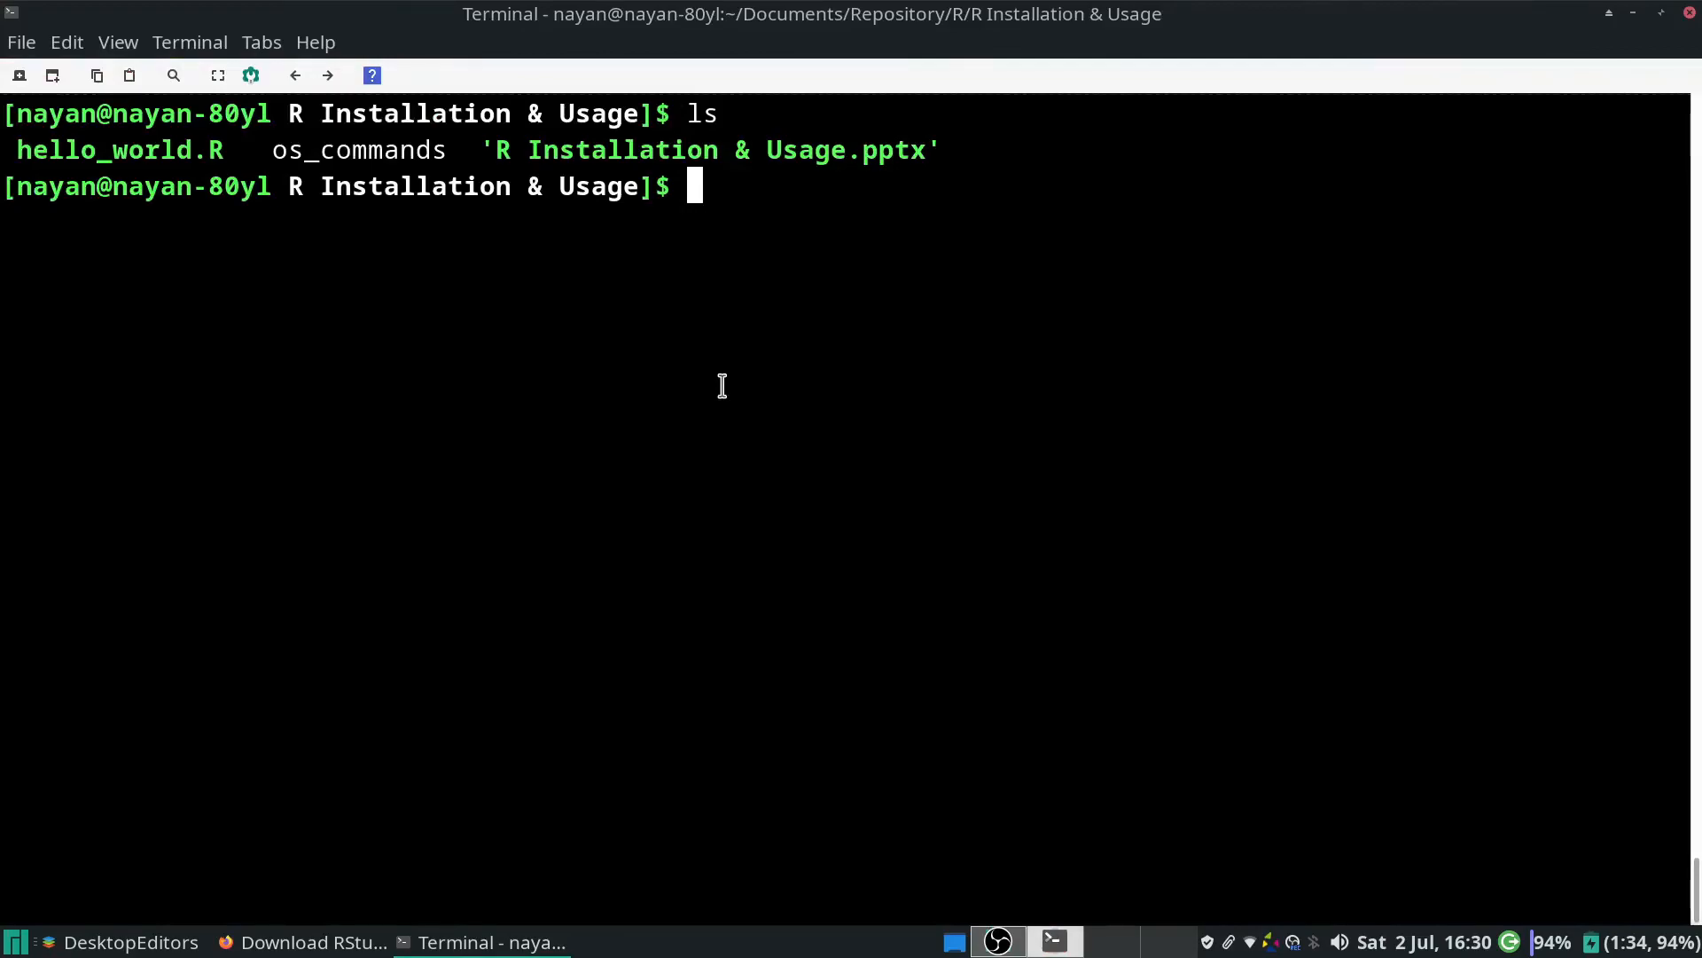
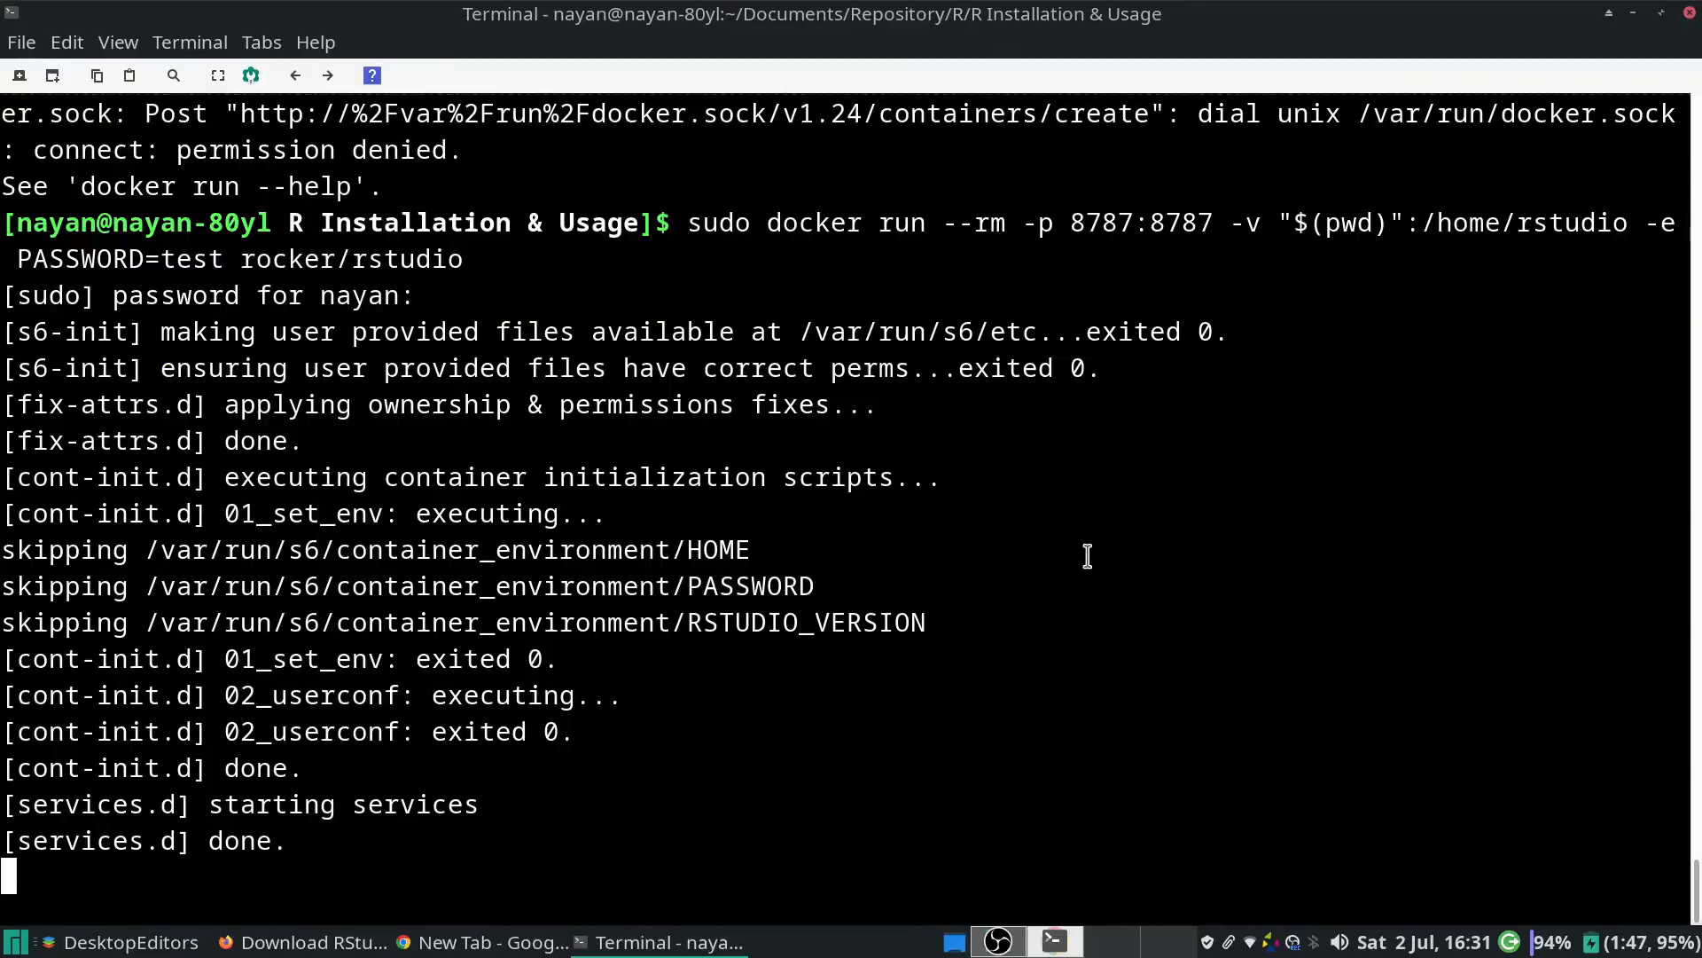
left_click(493, 944)
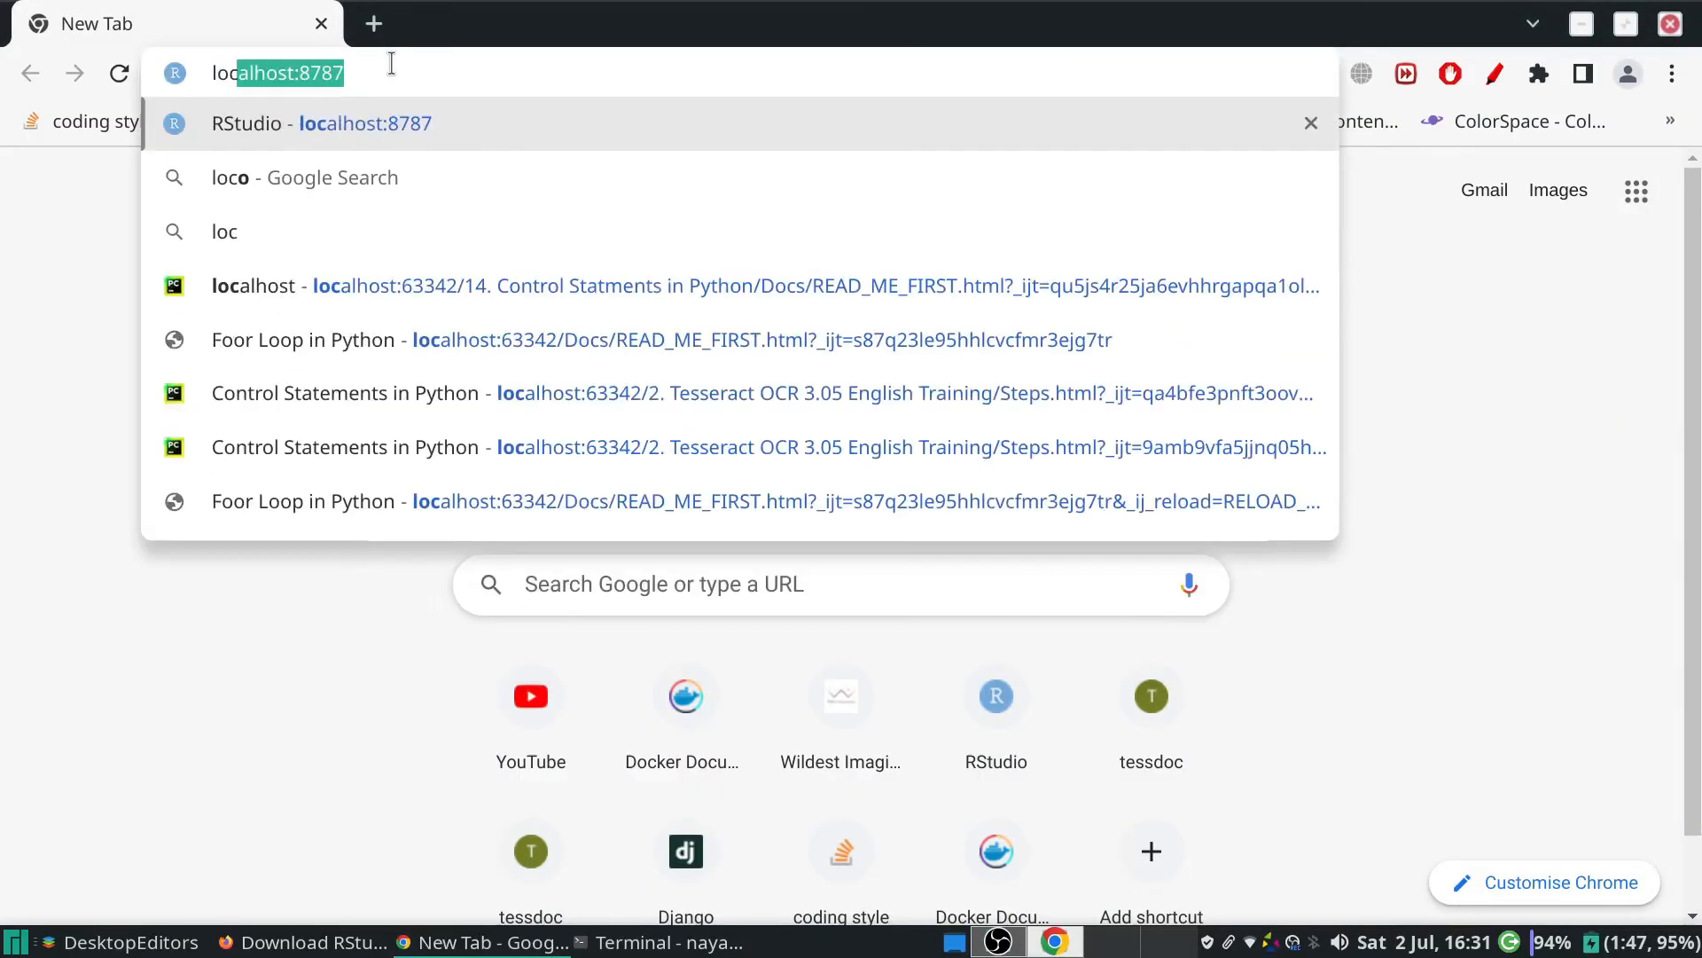
left_click(312, 124)
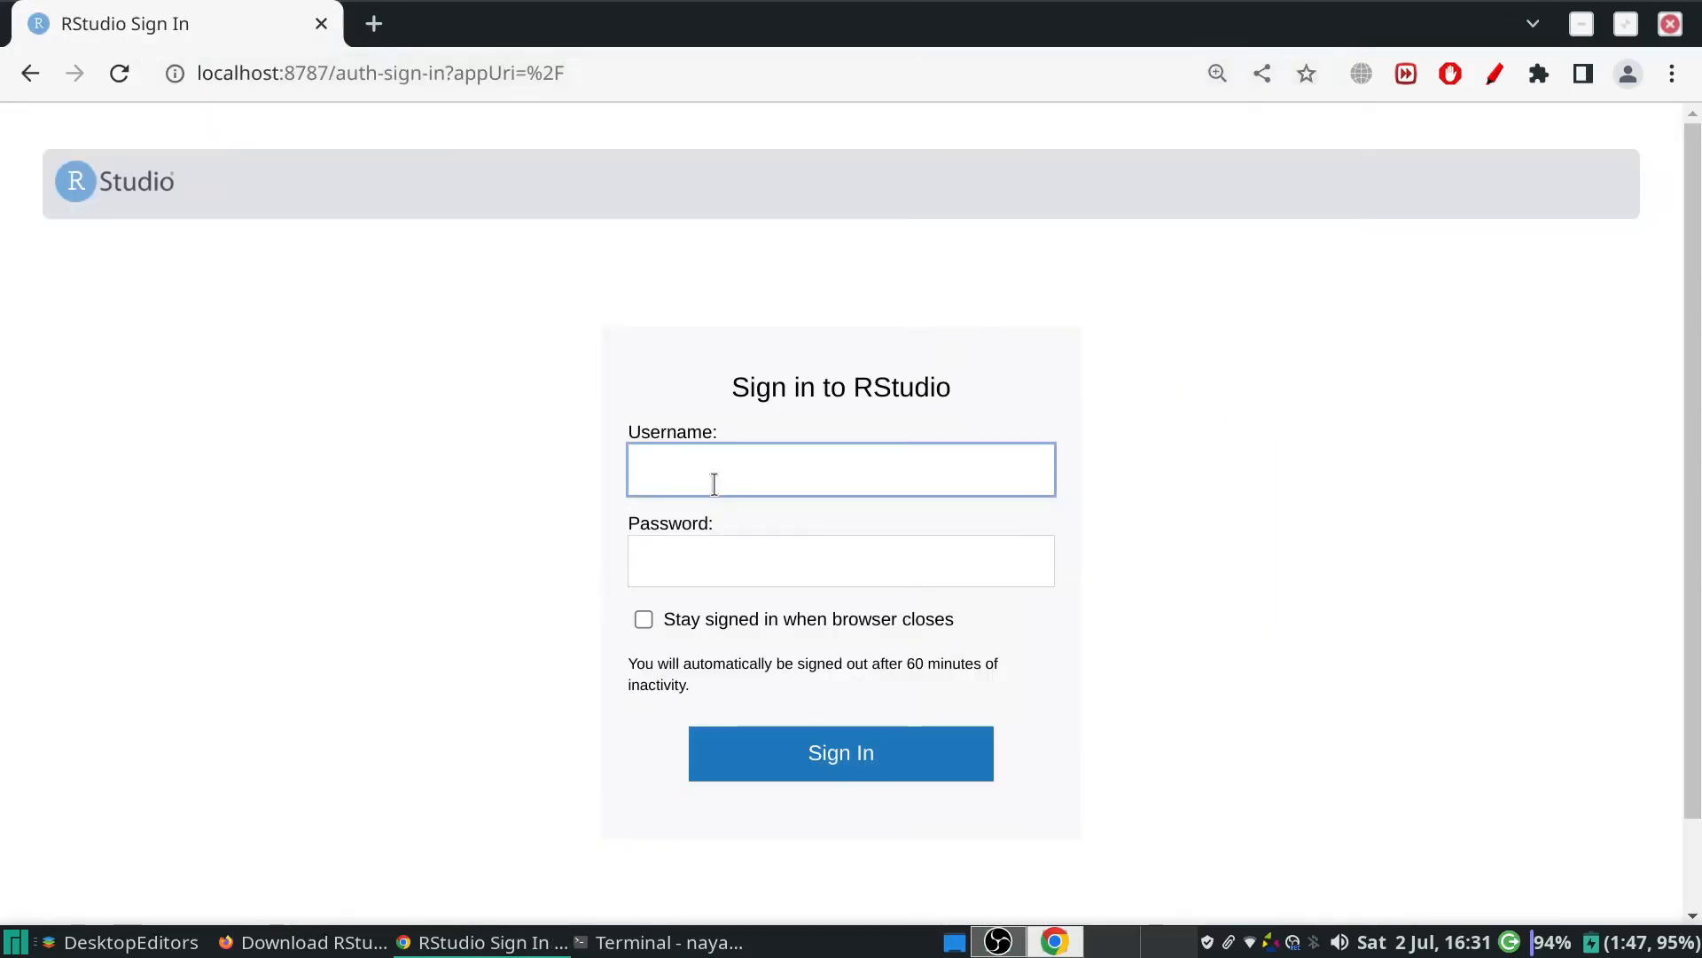
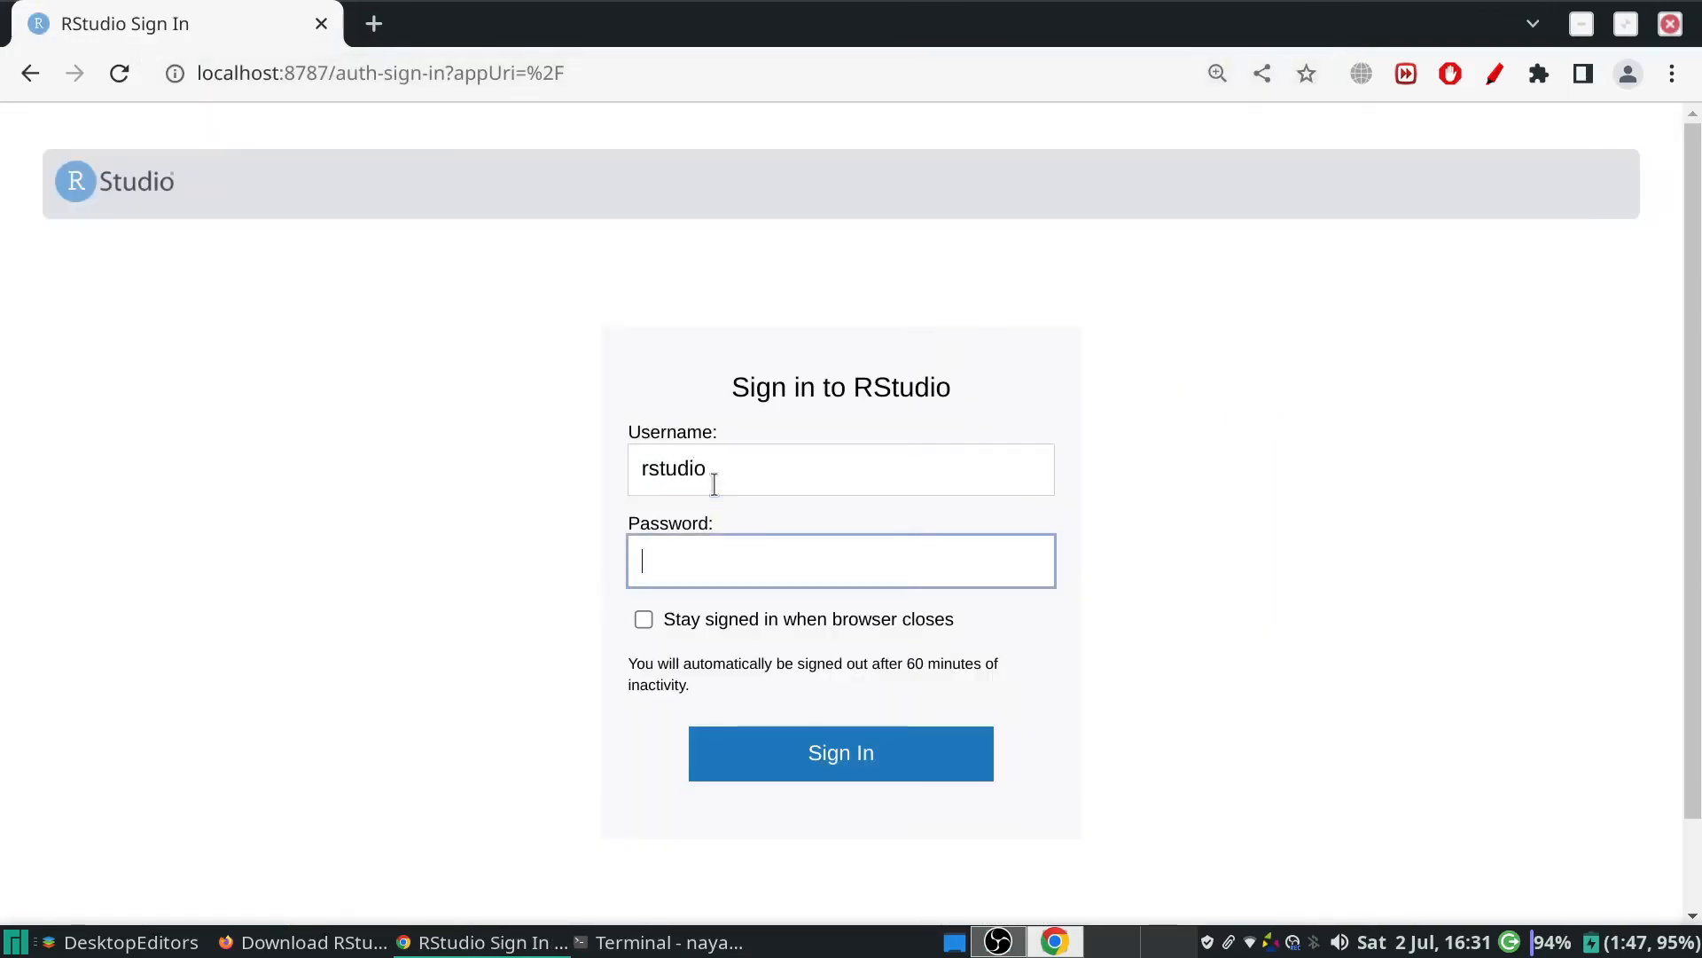
left_click(841, 752)
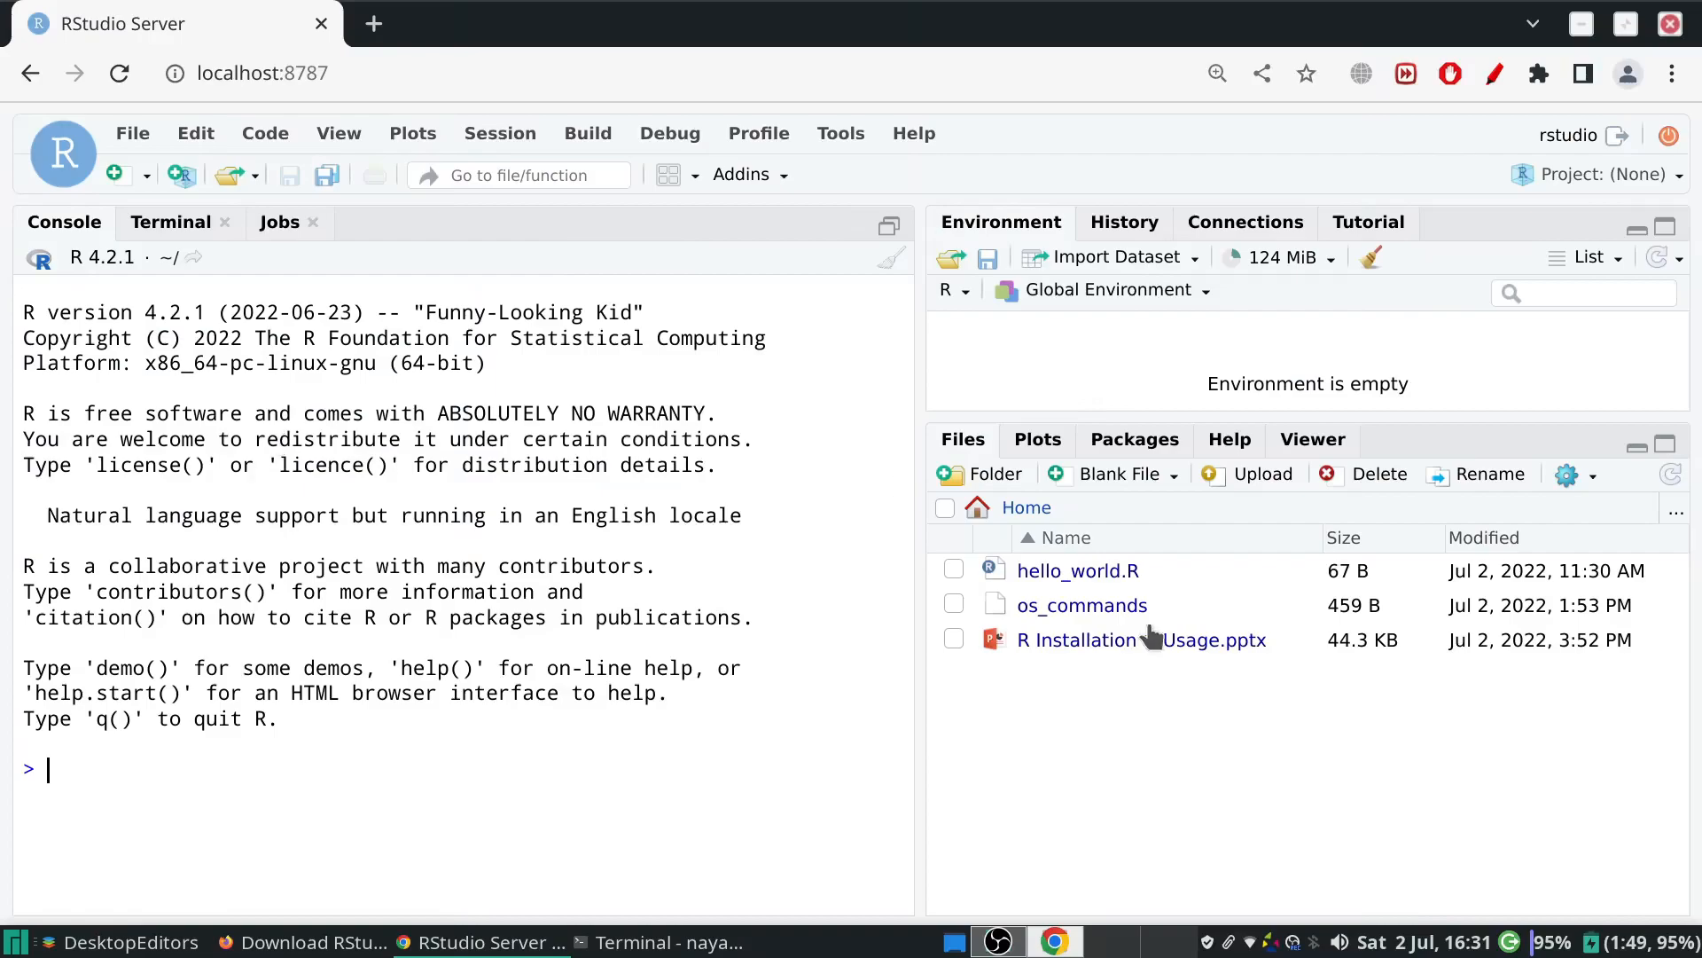
mouse_move(1112, 605)
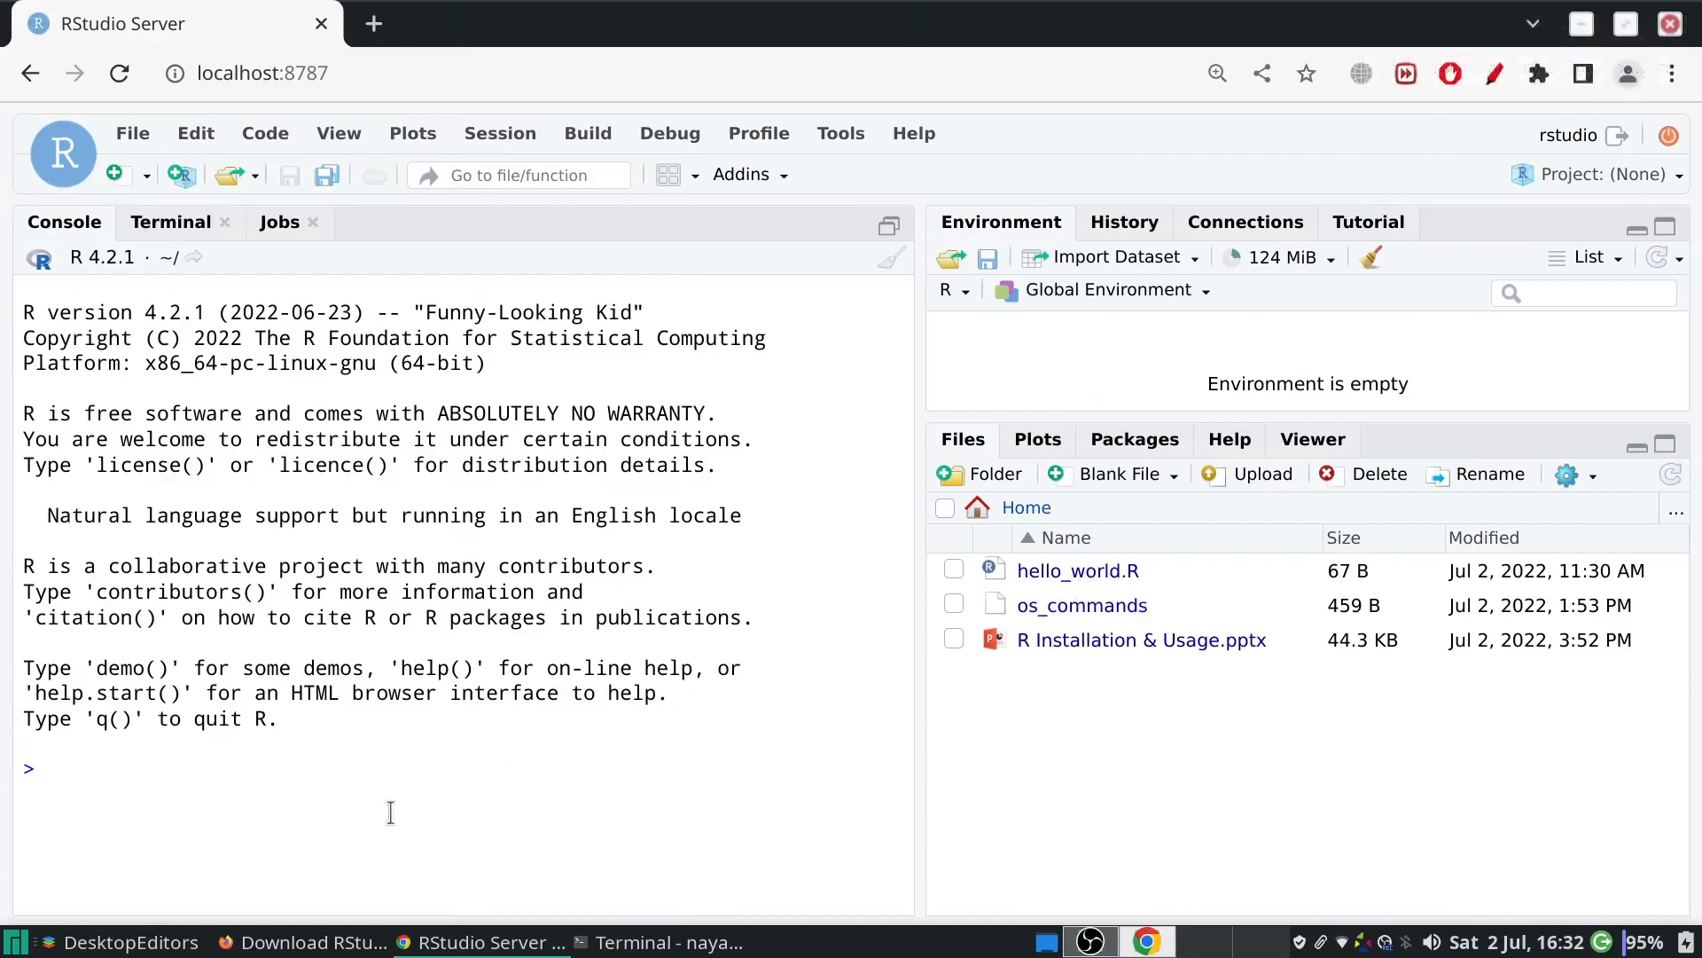
- Run source("hello_world.R") in the console, fixing the misspelled first attempt
type("source")
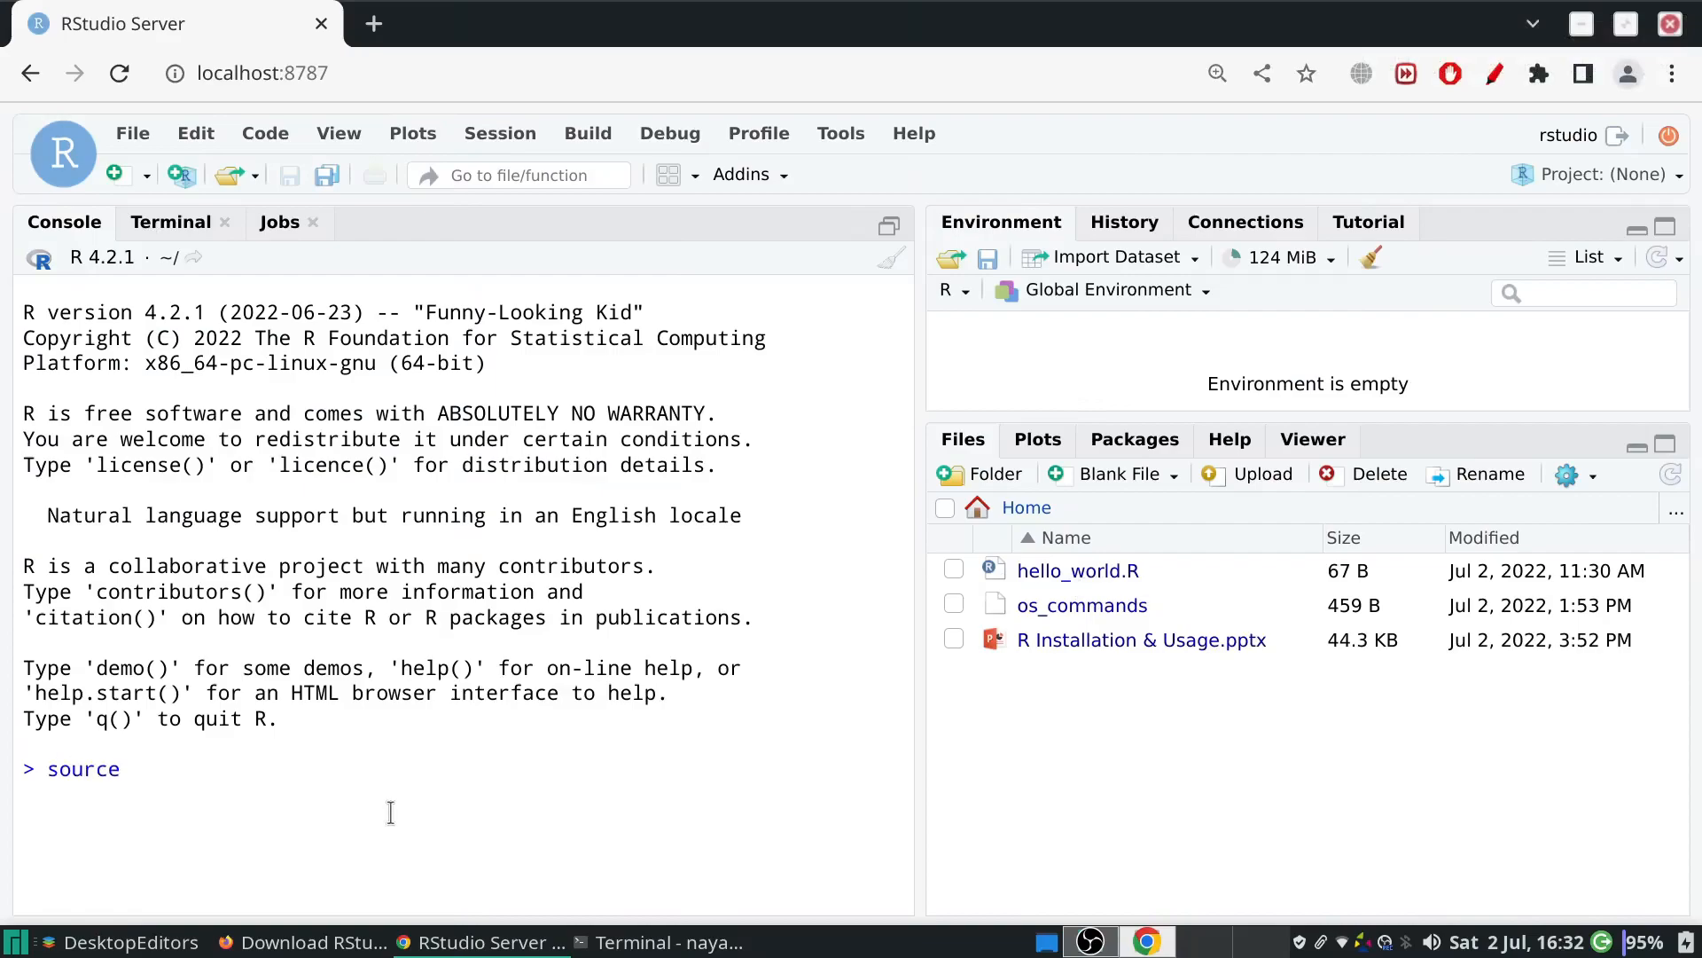
type("(\"hellow_world\")")
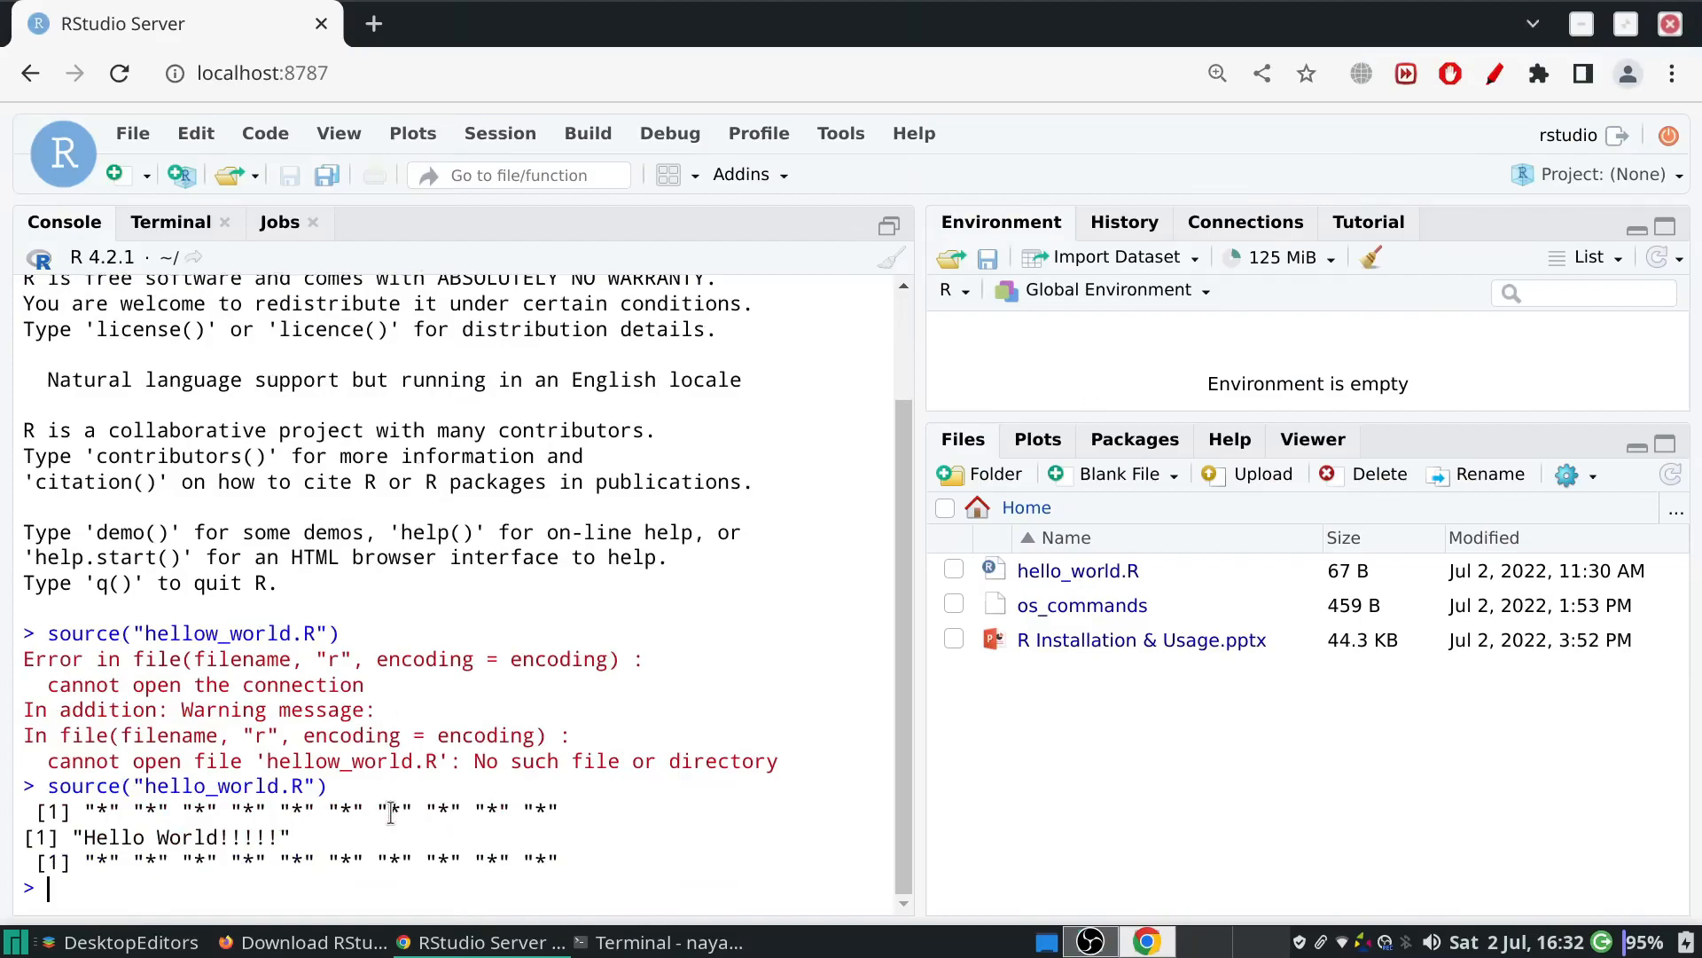
- Open hello_world.R in the editor via File > Open File
left_click(131, 135)
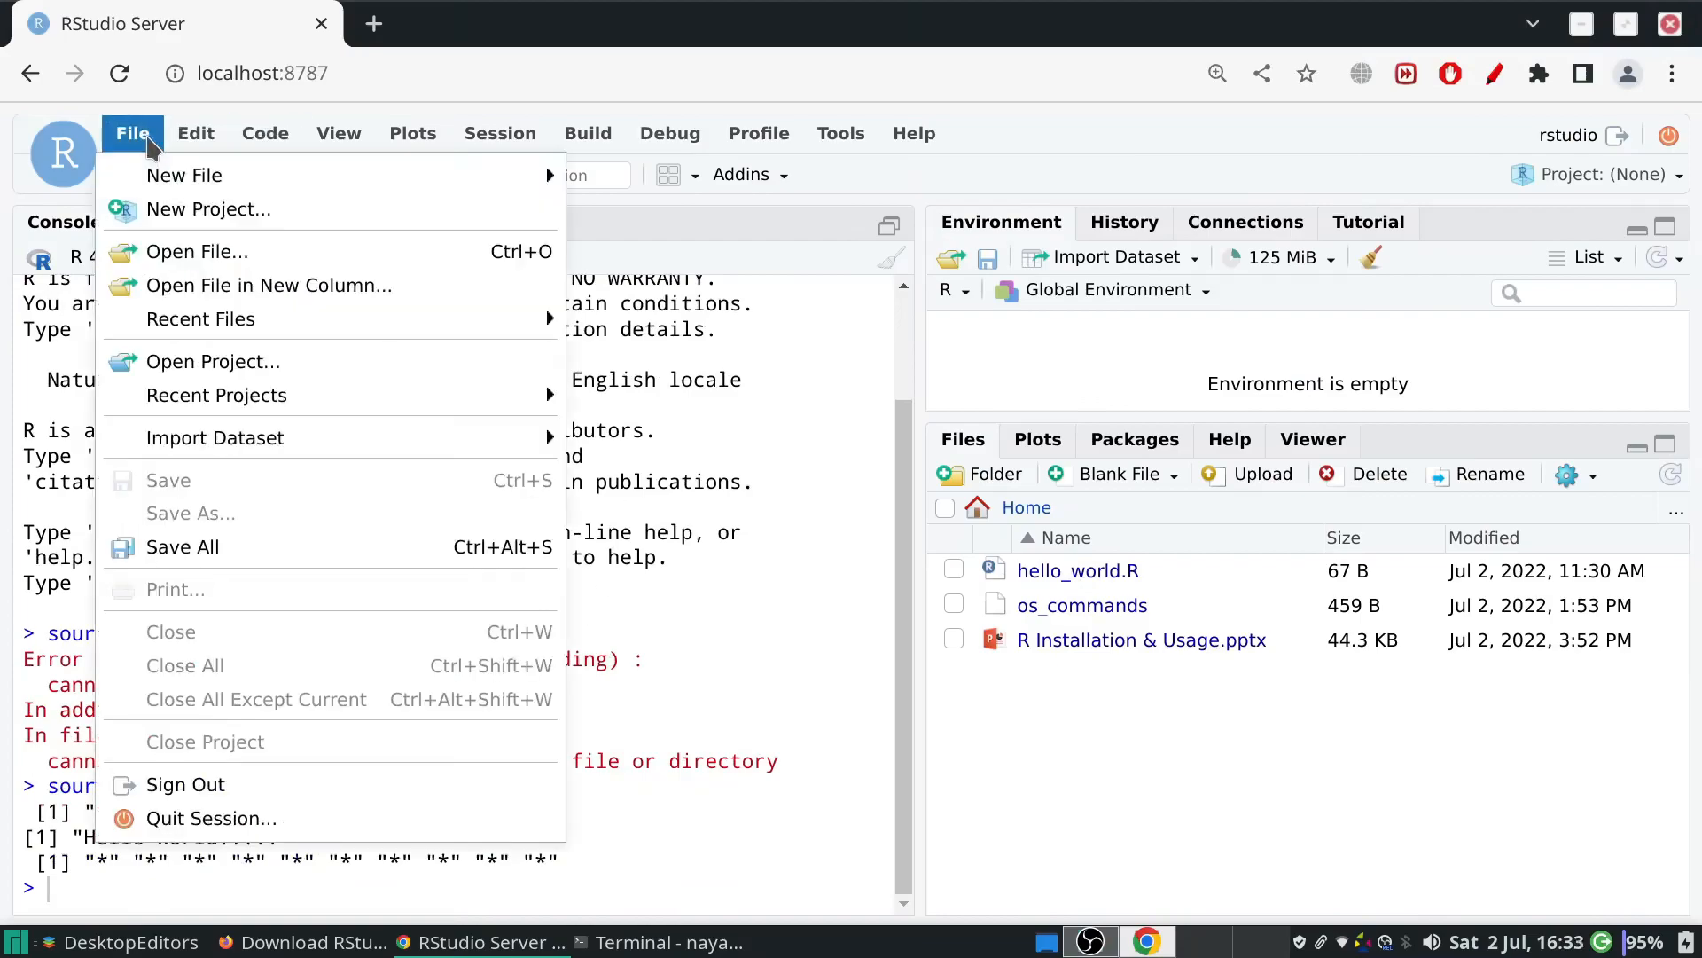
left_click(197, 252)
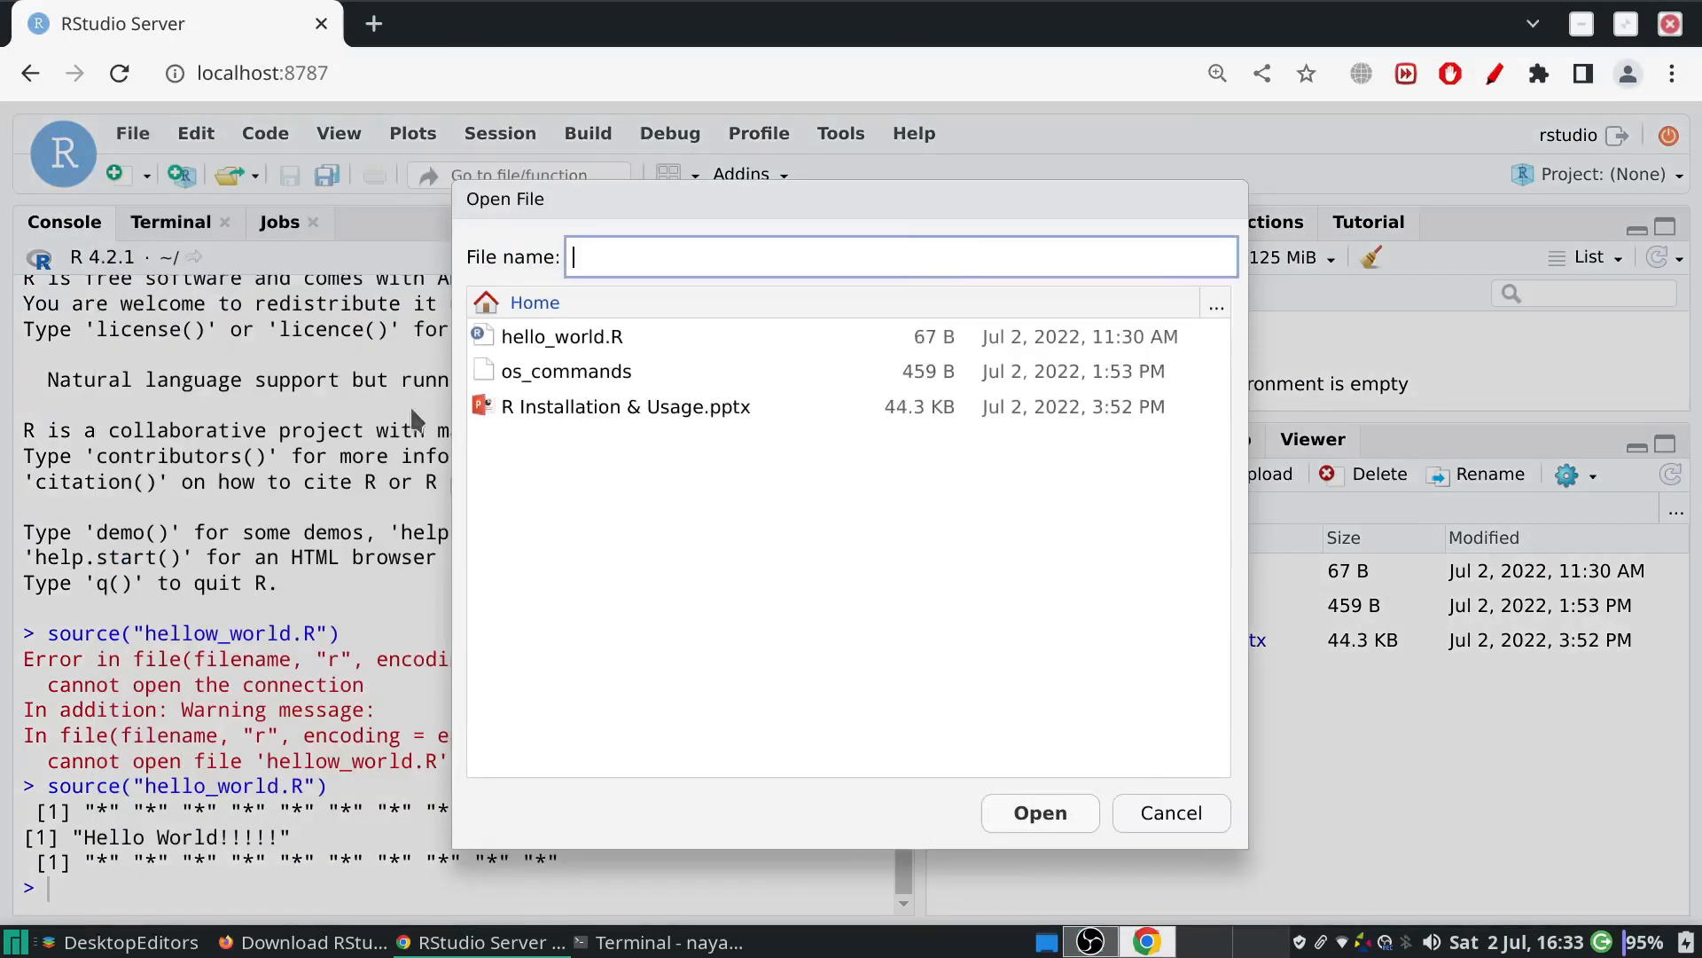
double_click(560, 337)
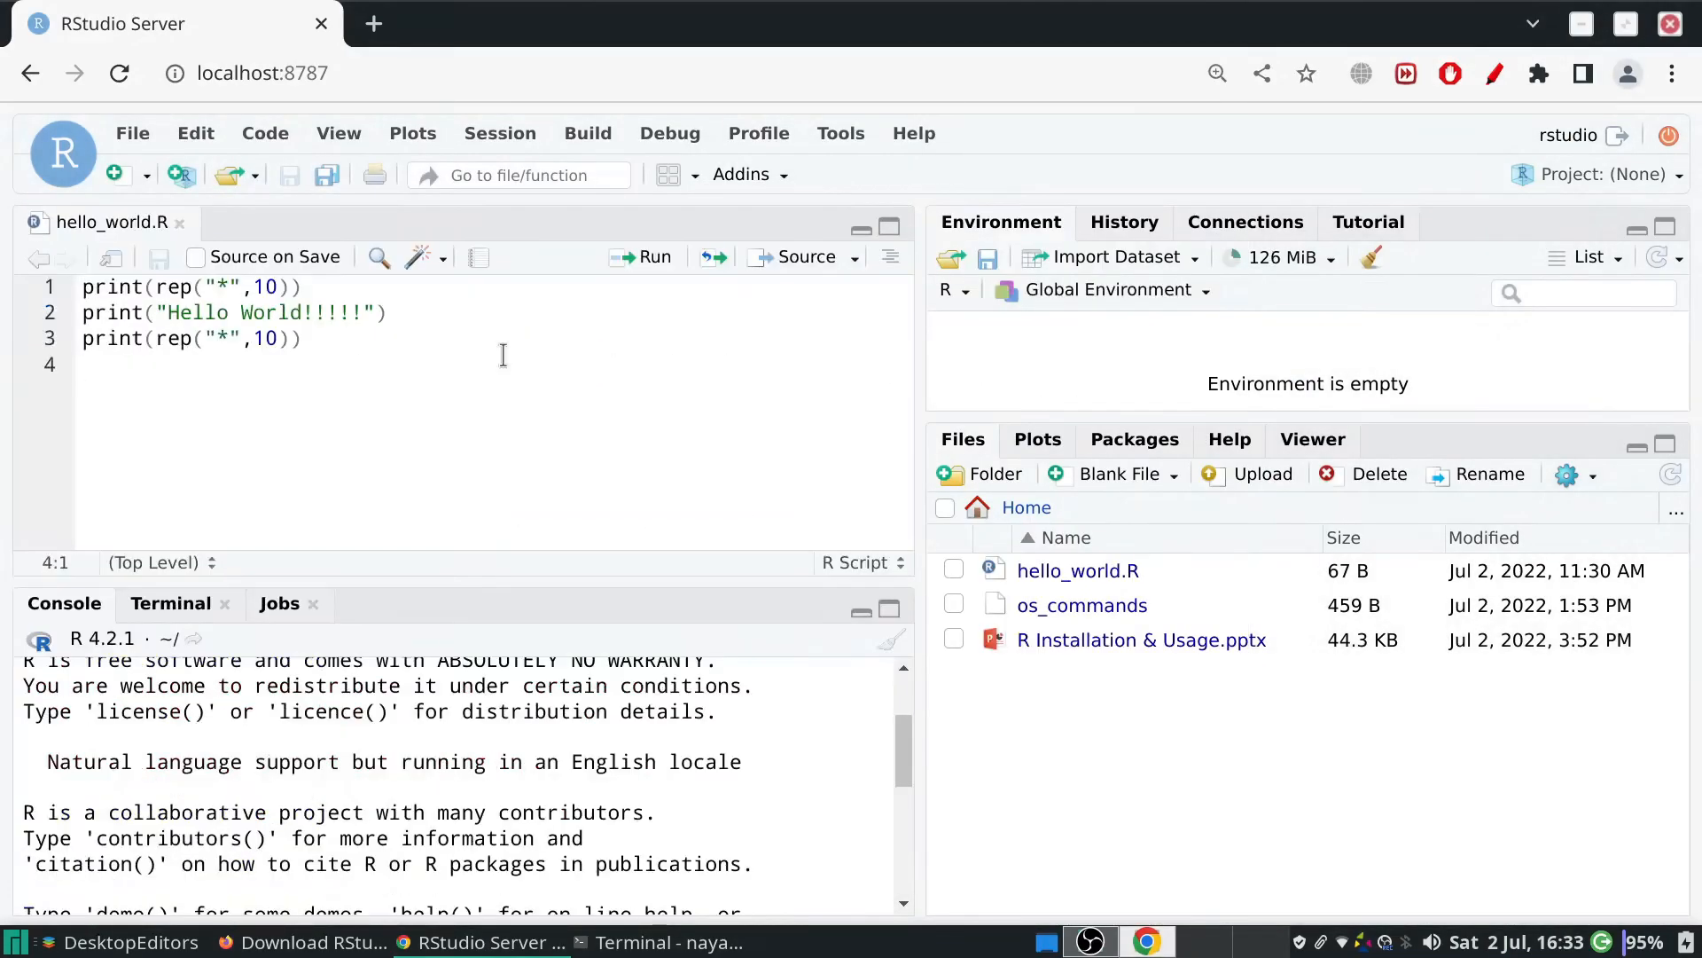